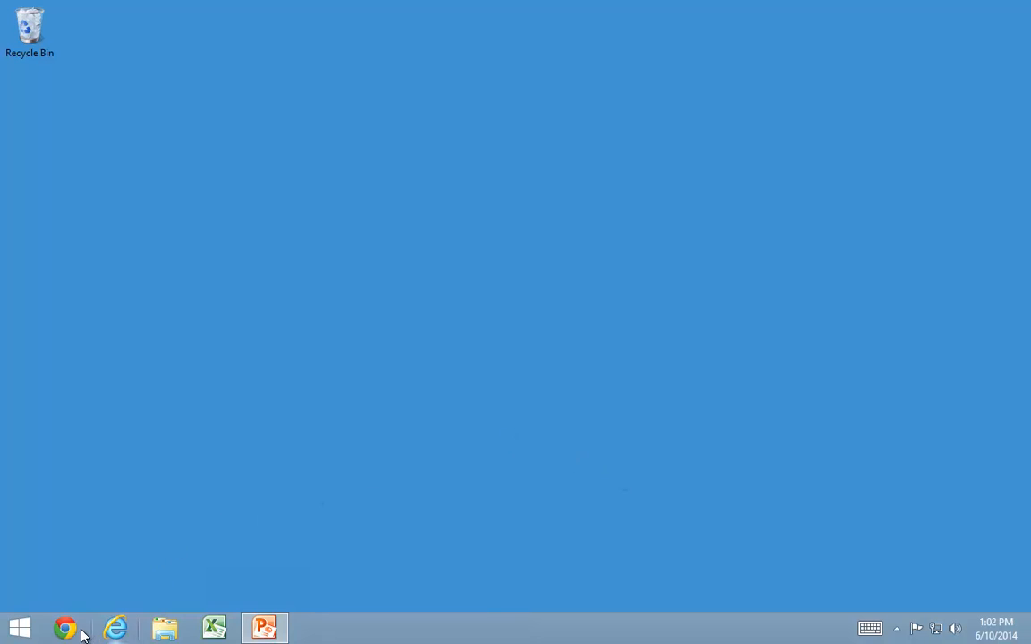
- Download the ESL1.12 Easy Security Light ZIP from the history page and show it in its folder
left_click(64, 627)
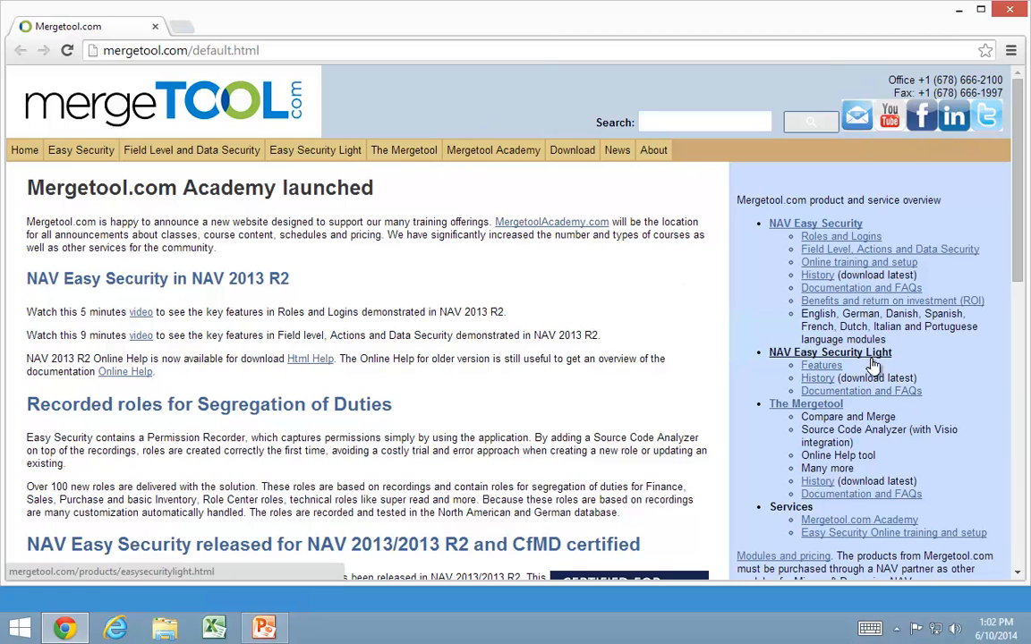
left_click(816, 377)
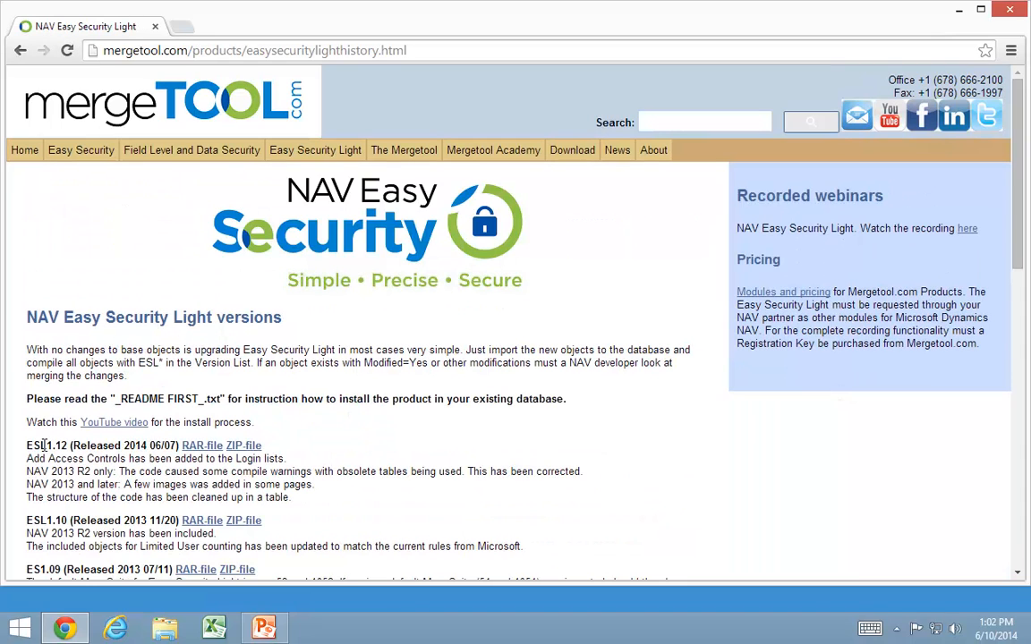
mouse_move(243, 445)
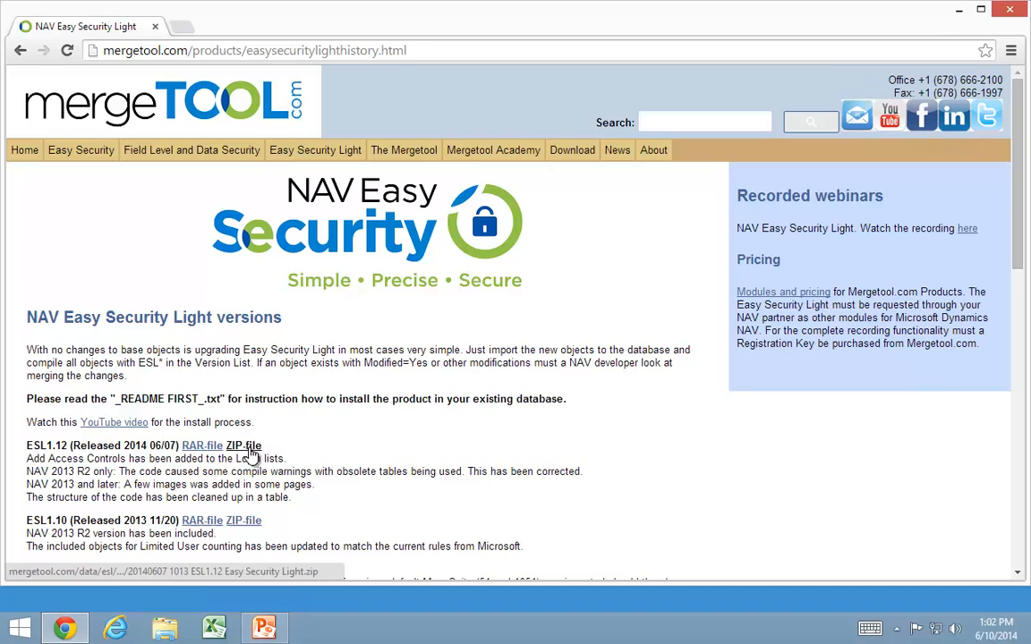
left_click(244, 446)
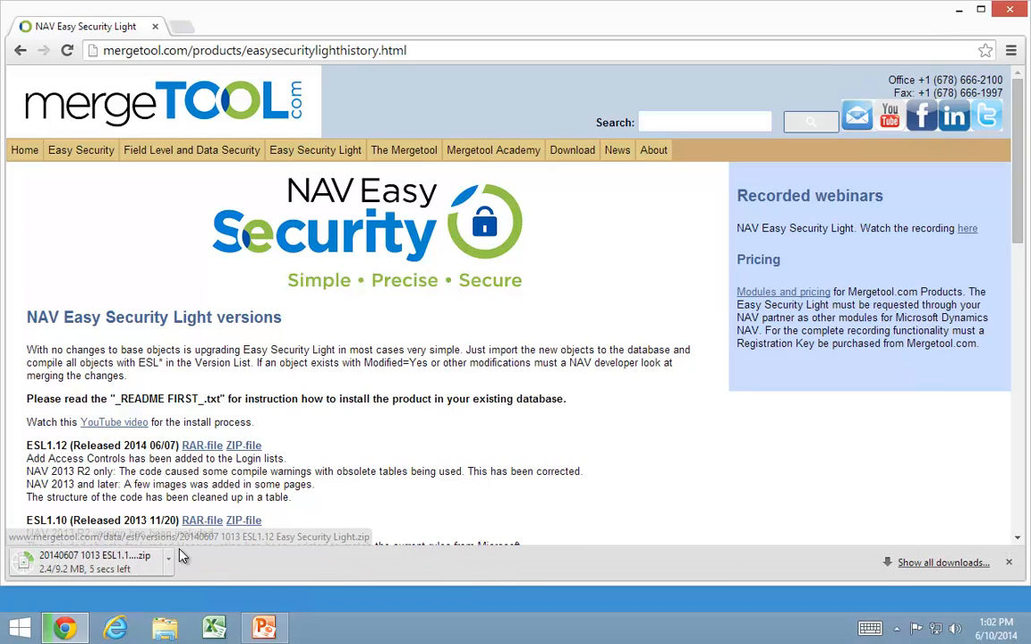
left_click(168, 562)
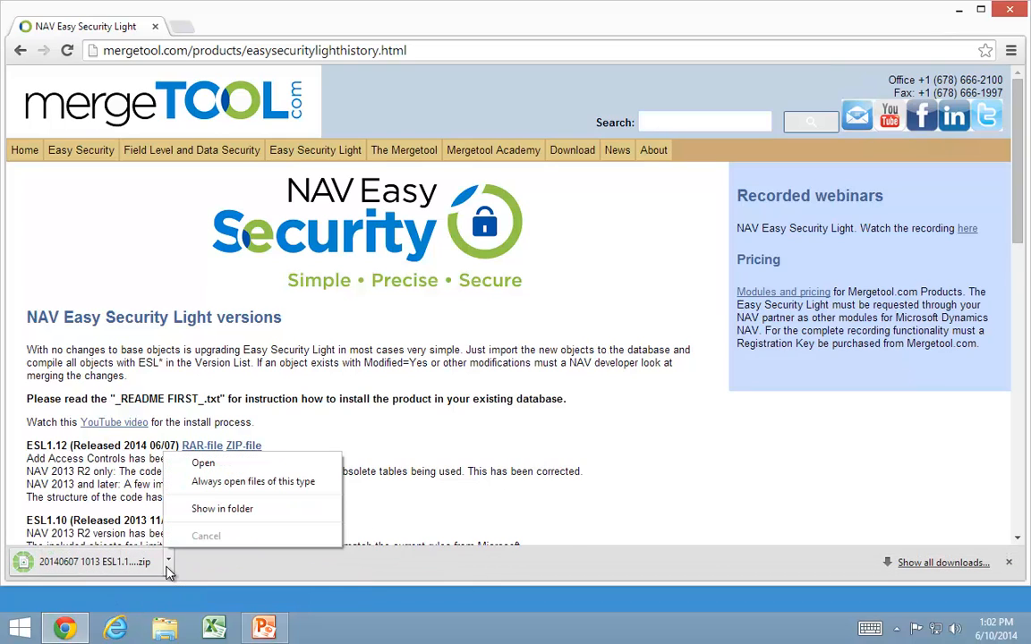
left_click(203, 462)
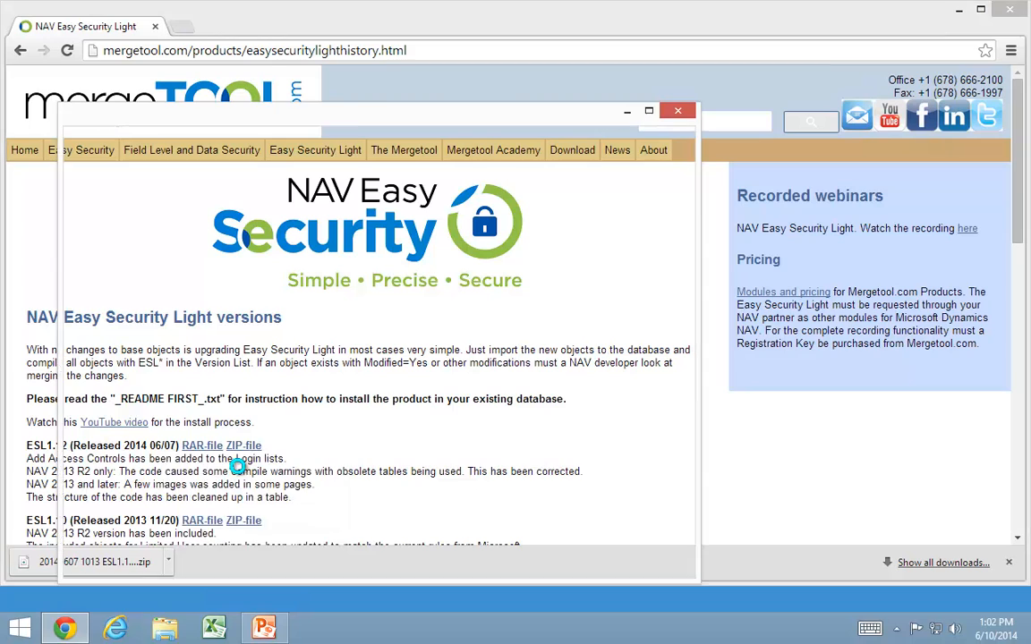
- Extract the ZIP into Downloads and open the ESL1.12 Easy Security Light folder
right_click(329, 208)
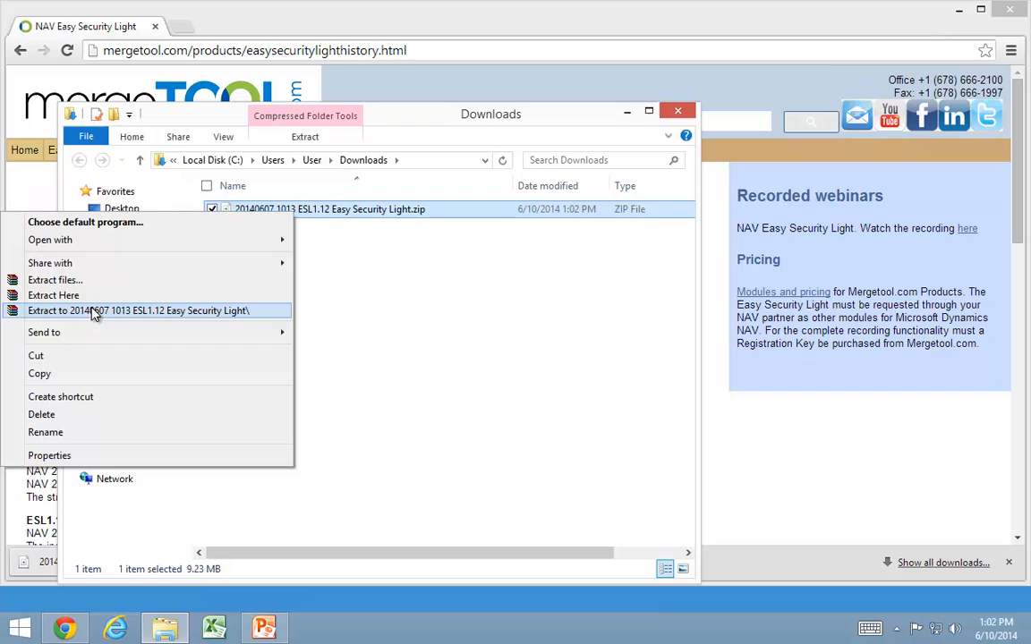
mouse_move(51, 280)
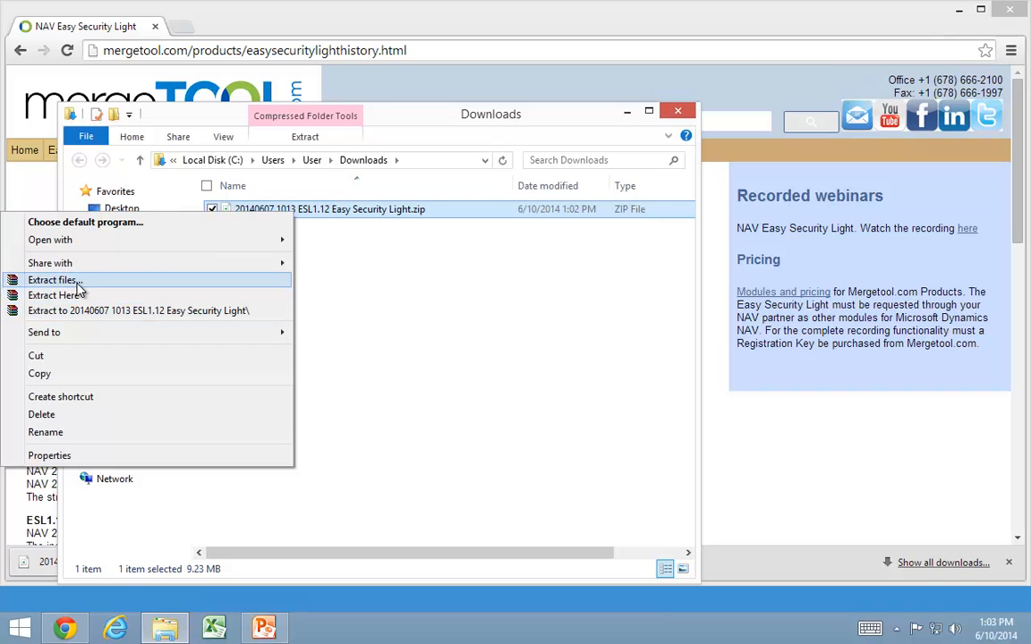
mouse_move(74, 295)
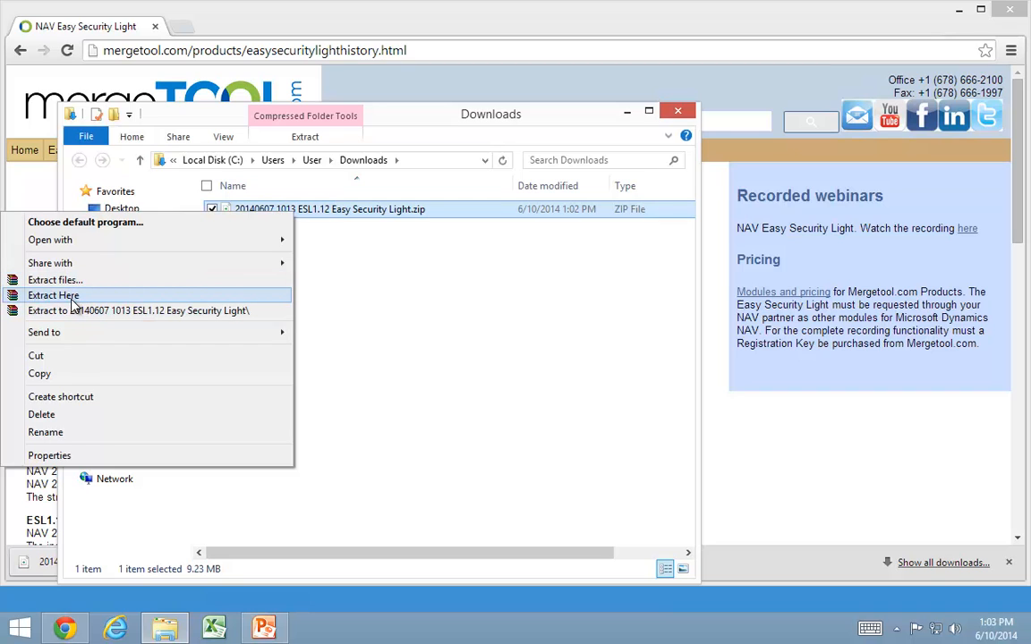
left_click(53, 296)
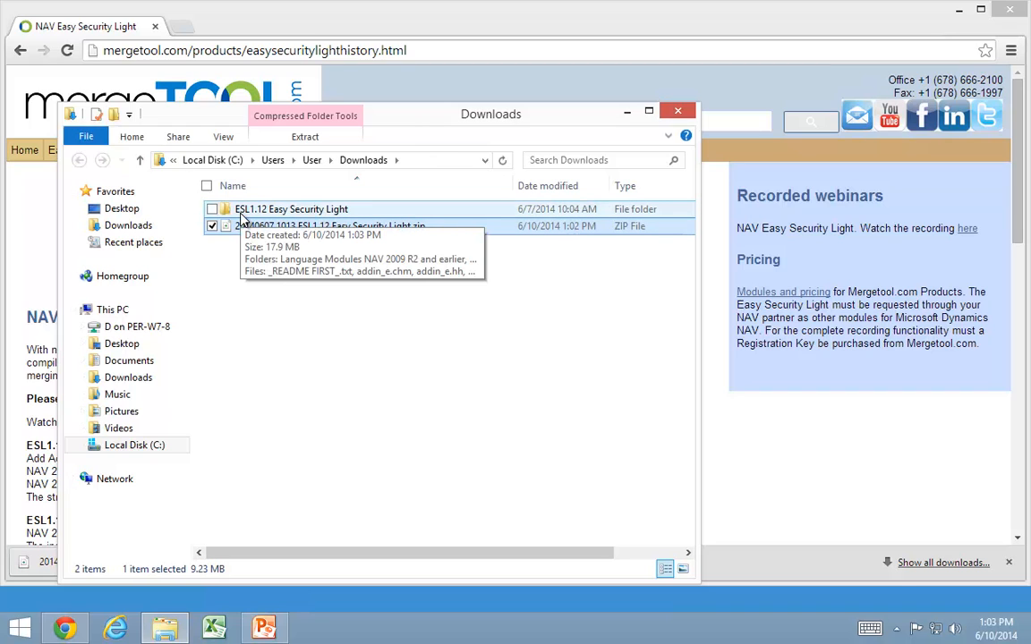
double_click(291, 209)
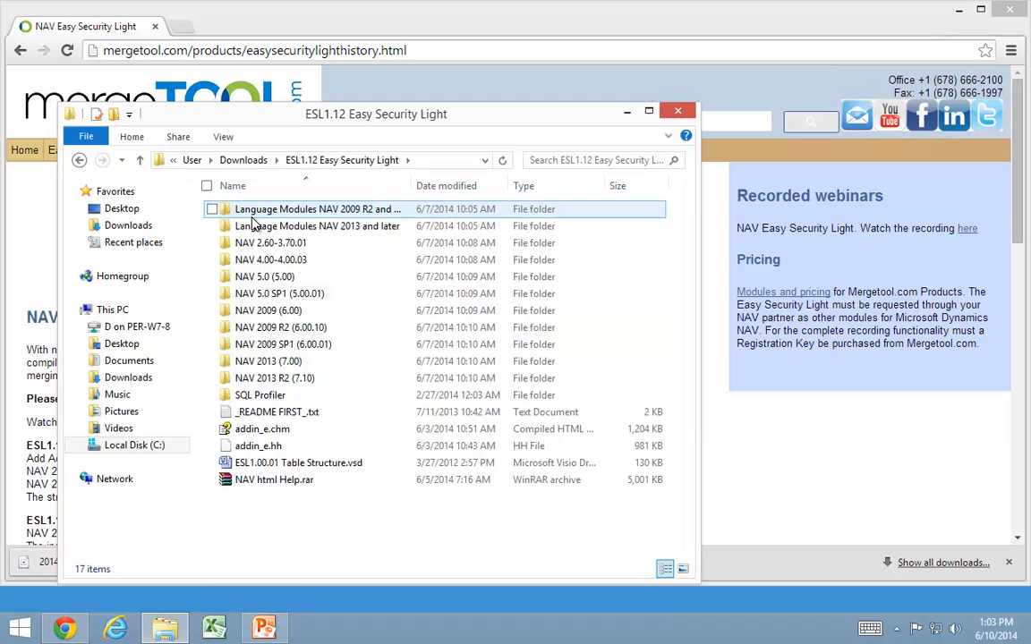
left_click(318, 225)
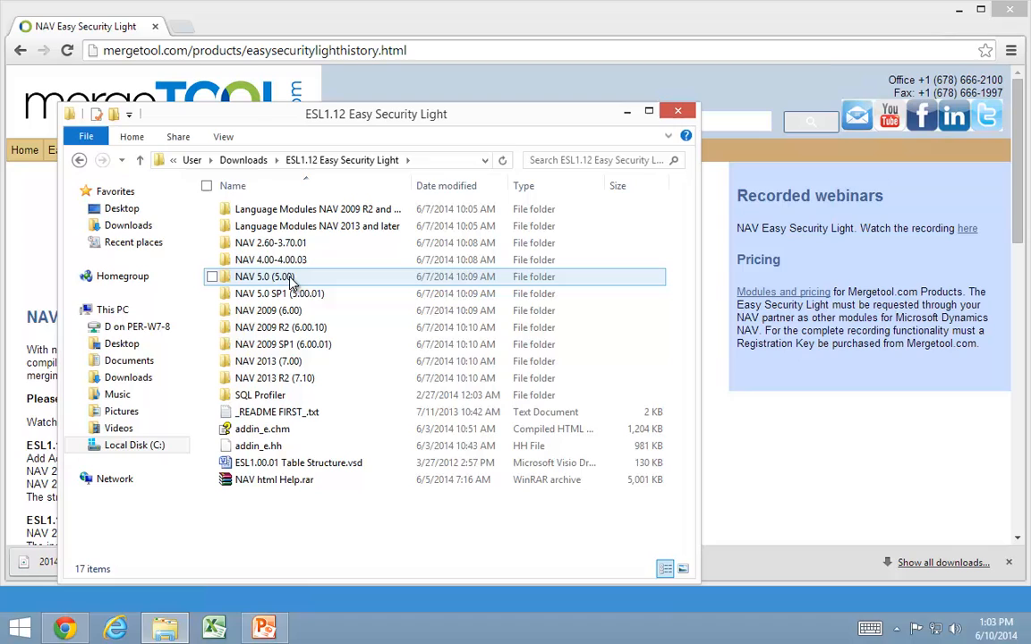
left_click(260, 395)
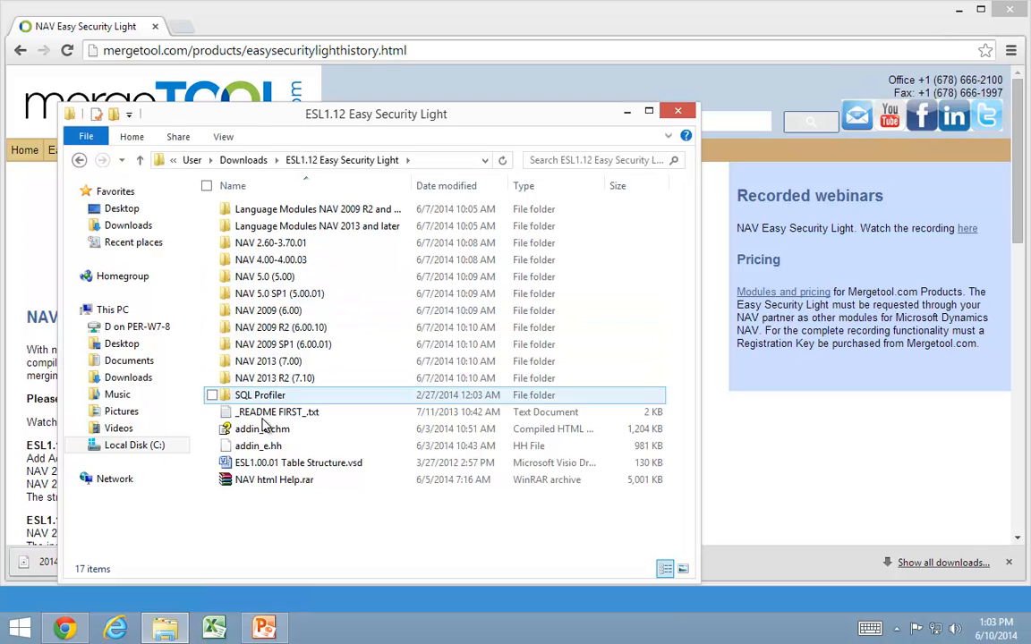
mouse_move(259, 428)
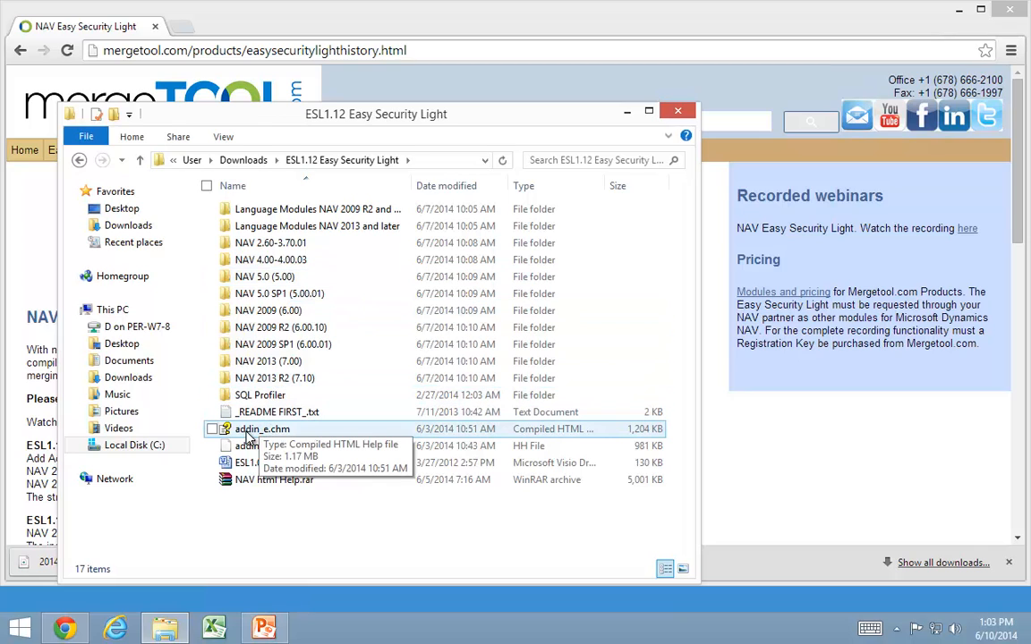
- Open addin_e.chm to view the Mergetool.com products help
double_click(261, 429)
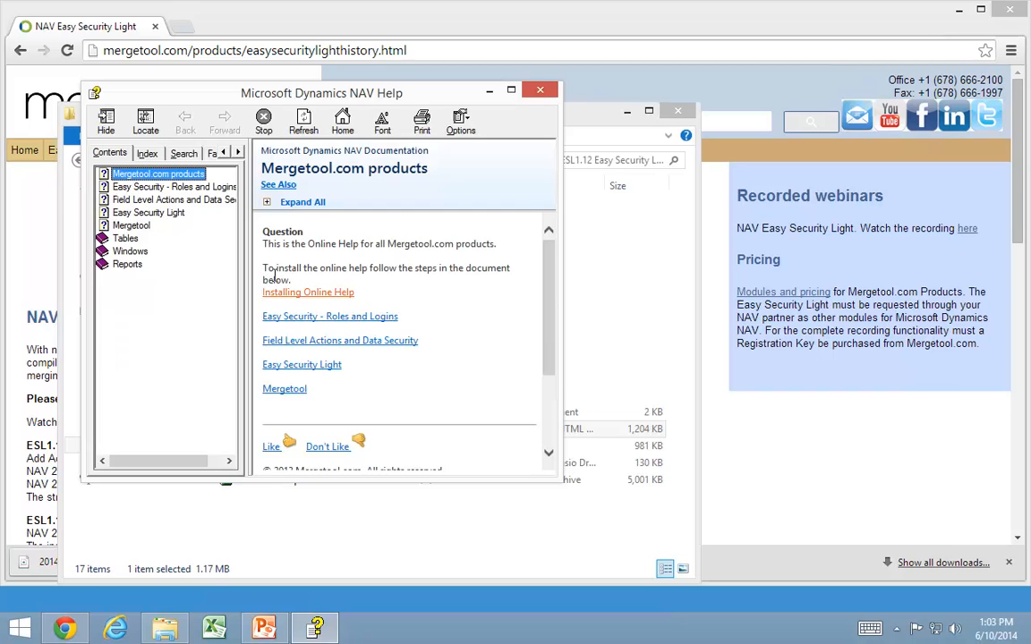
mouse_move(297, 336)
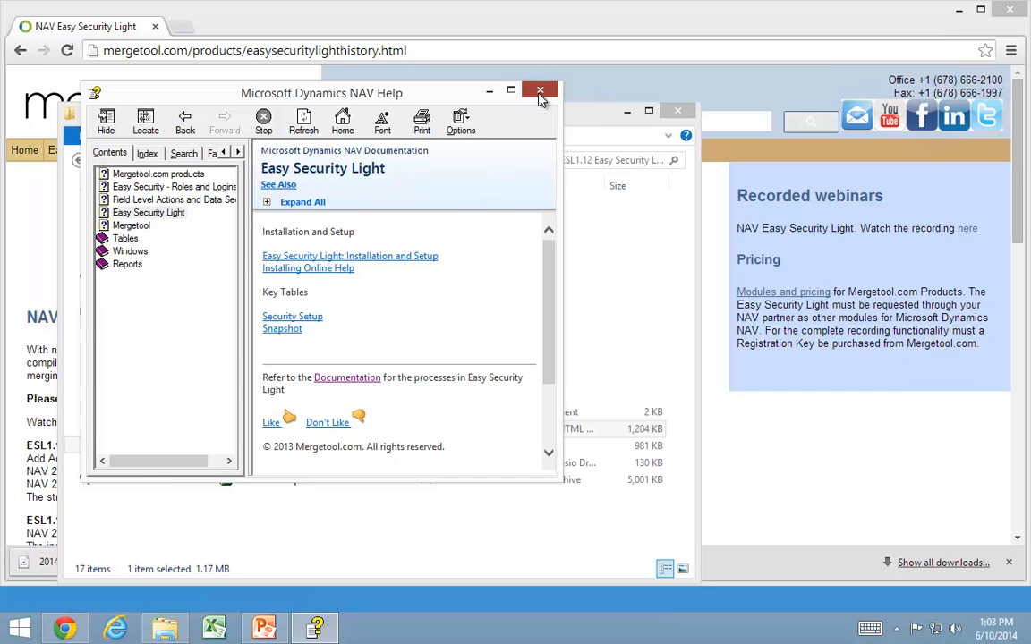
- Close the Microsoft Dynamics NAV Help window
left_click(539, 93)
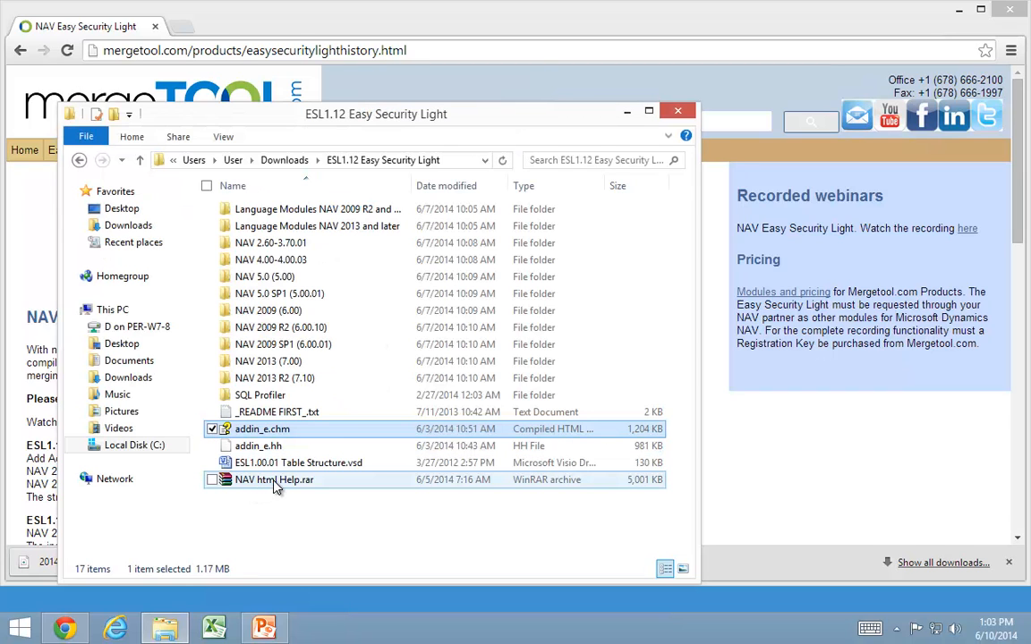
mouse_move(273, 479)
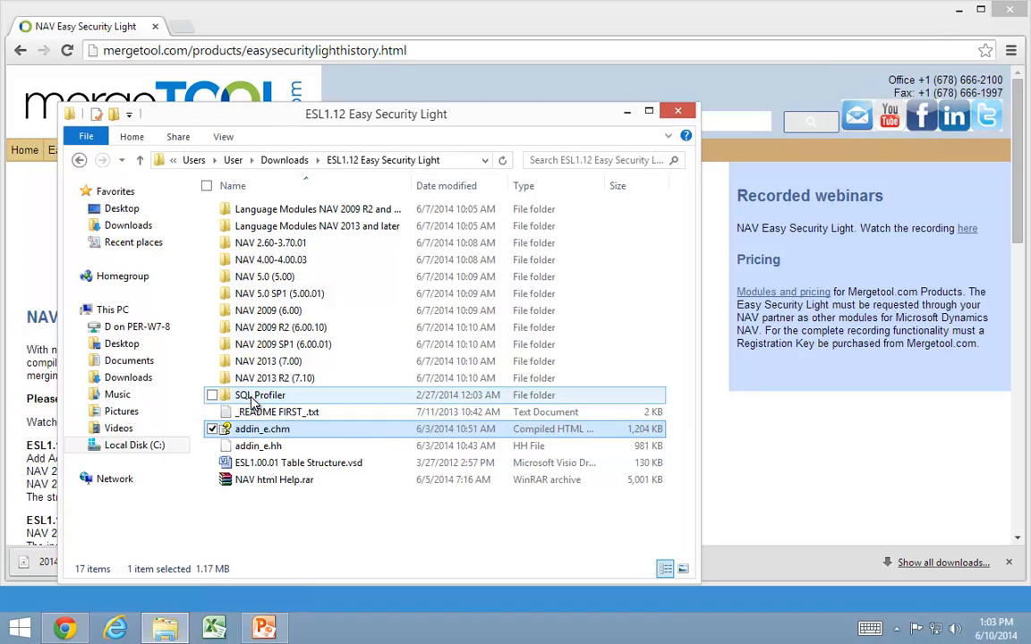
mouse_move(331, 400)
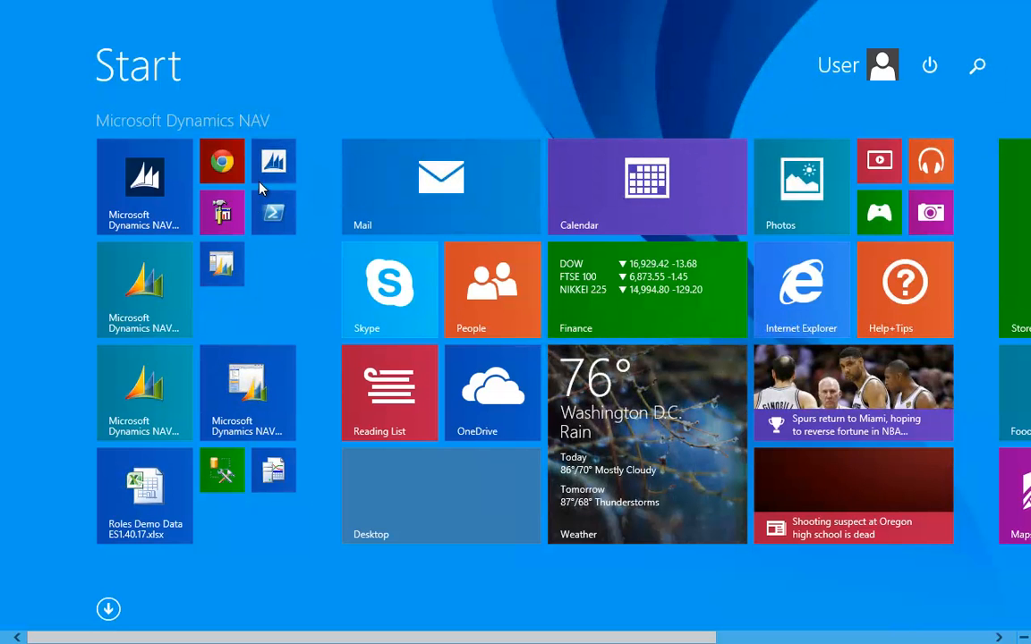
- Start the NAV Development Environment on NAV2013R2-Training and open the Import Objects dialog
left_click(144, 175)
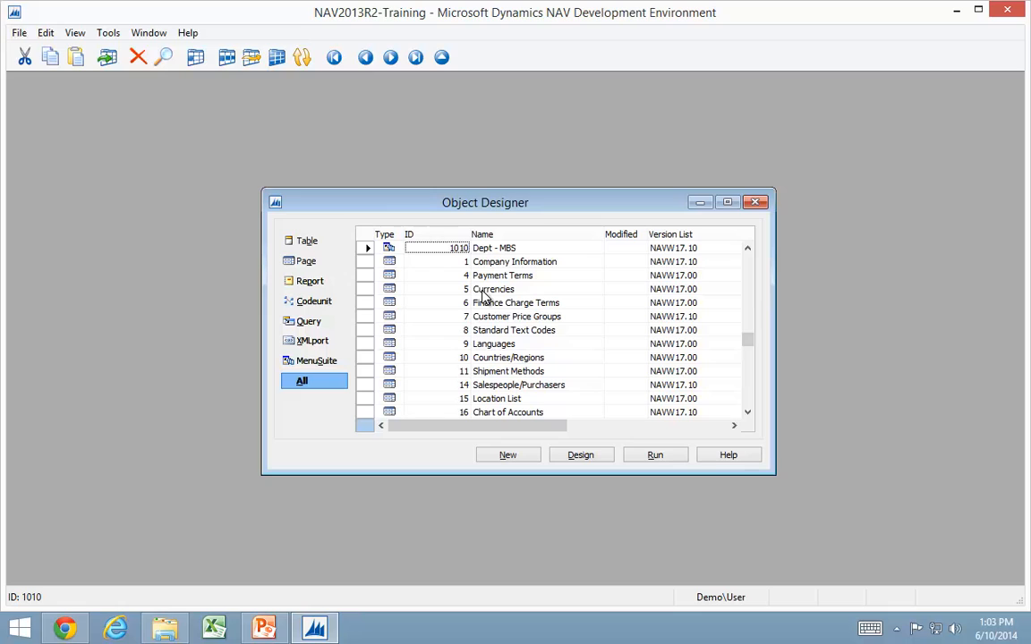
left_click(18, 33)
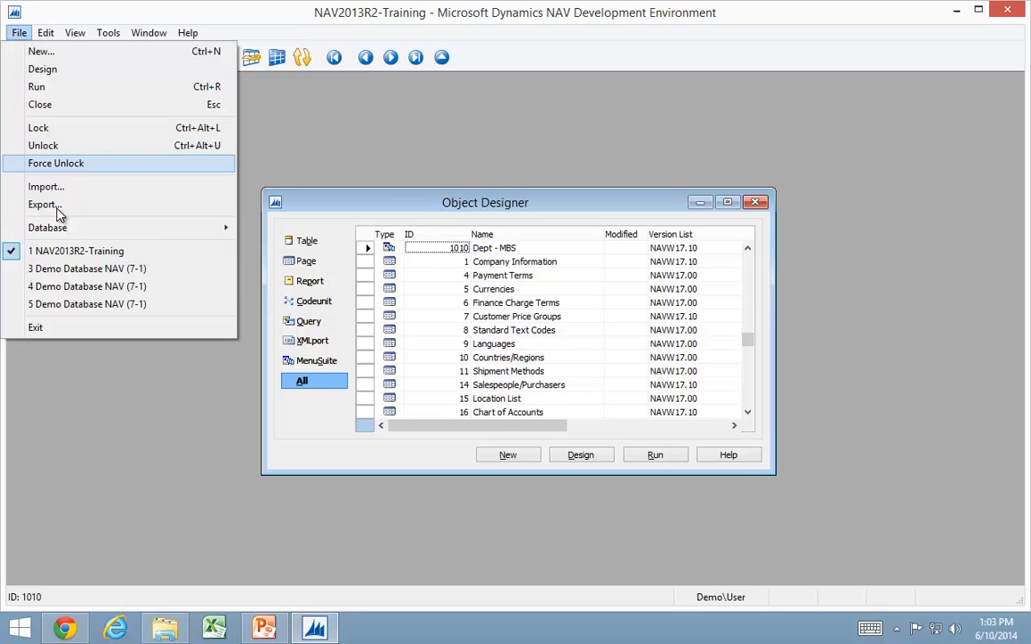
left_click(46, 186)
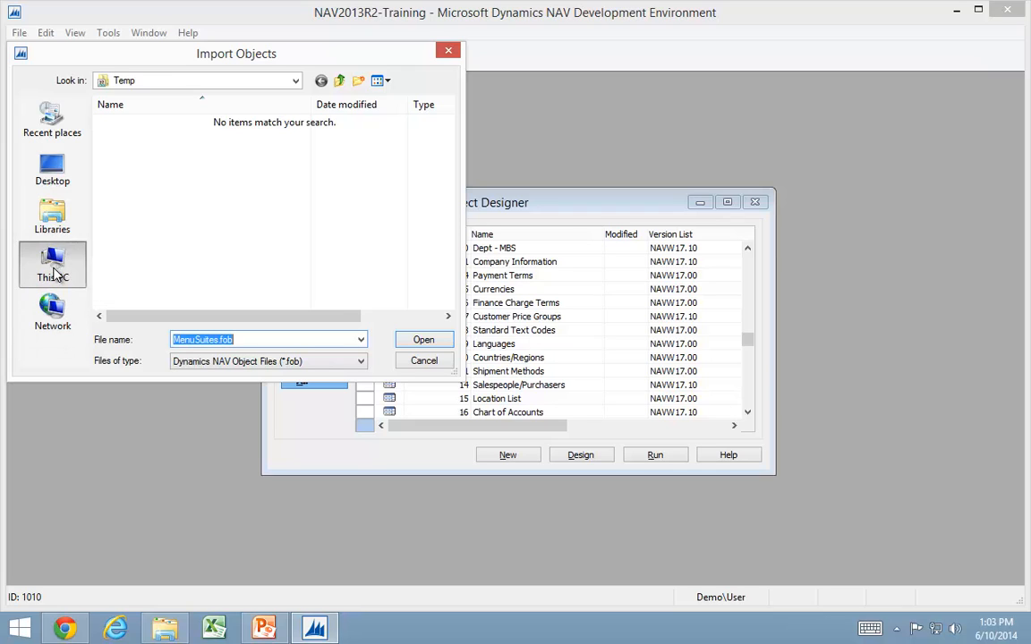
- Select ESL1.12 7.10.fob from Downloads > ESL1.12 Easy Security Light > NAV 2013 R2 (7.10)
left_click(52, 263)
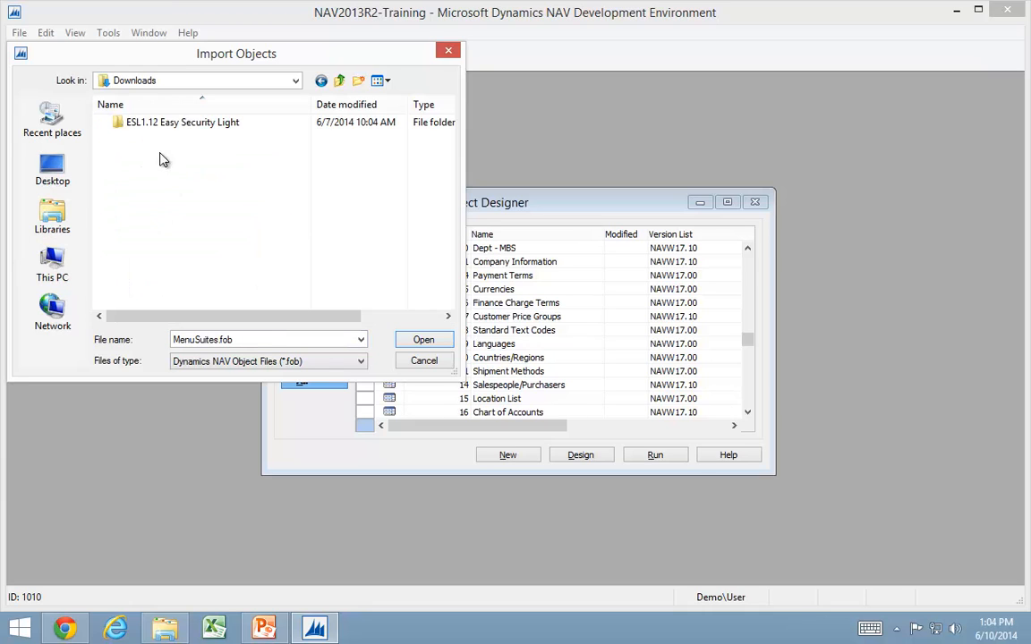
double_click(182, 121)
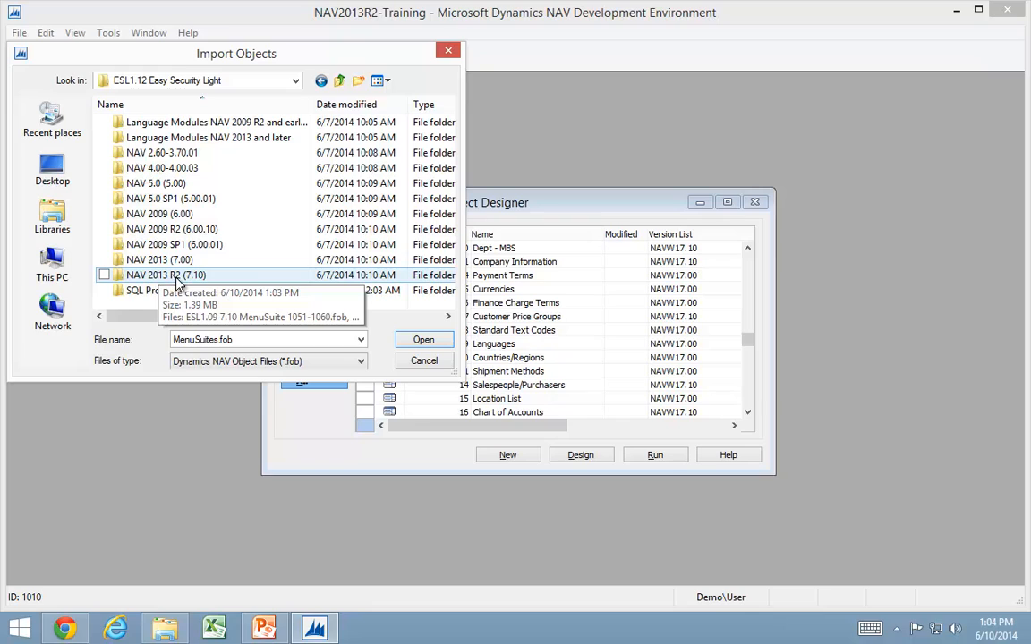
double_click(166, 274)
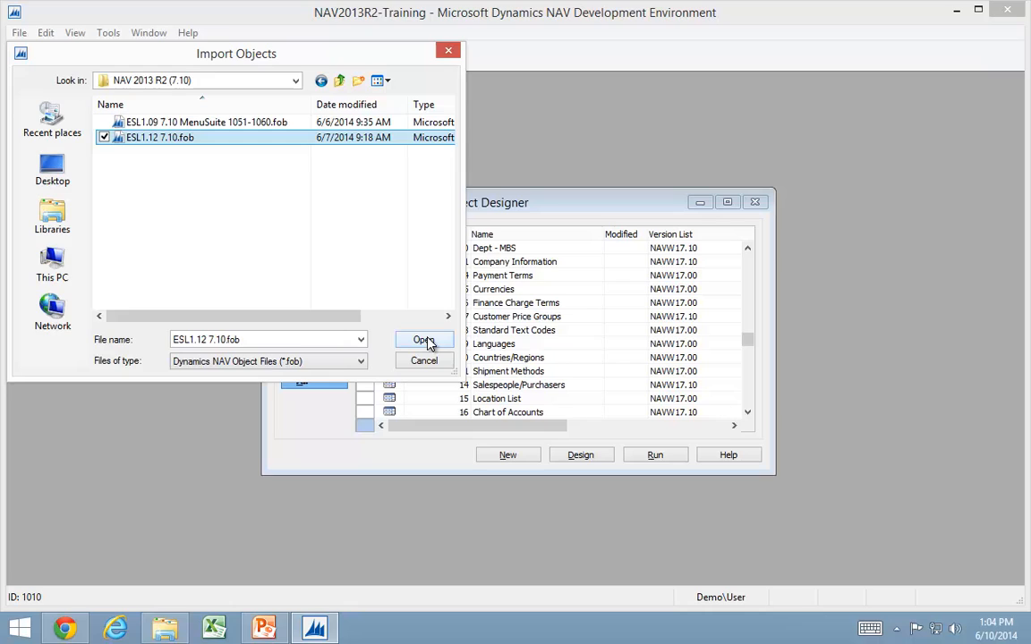
left_click(424, 340)
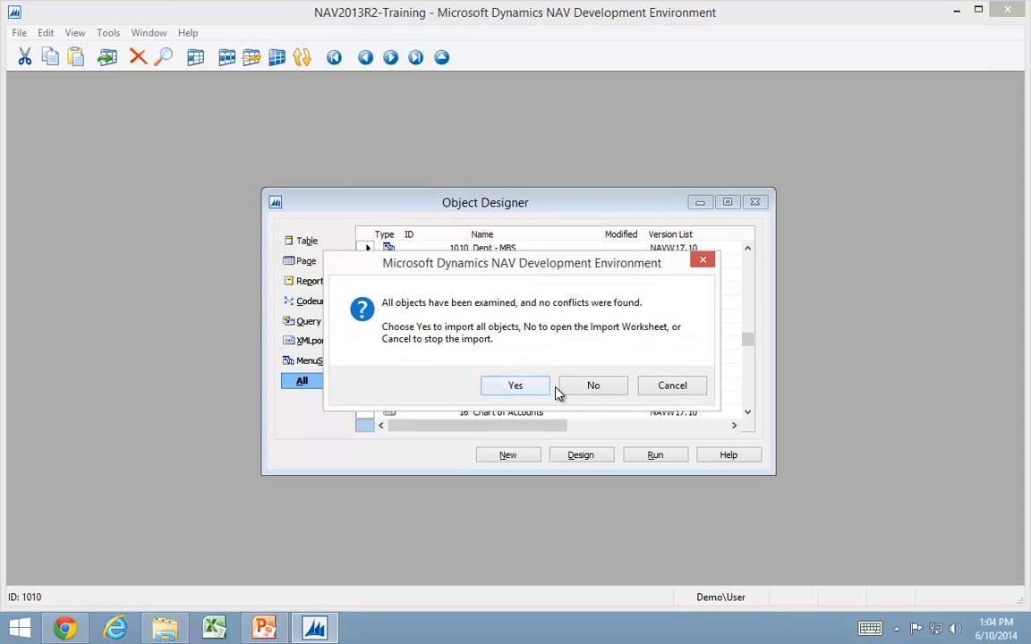
- Import all objects through the Import Worksheet, creating 51 new objects
left_click(593, 385)
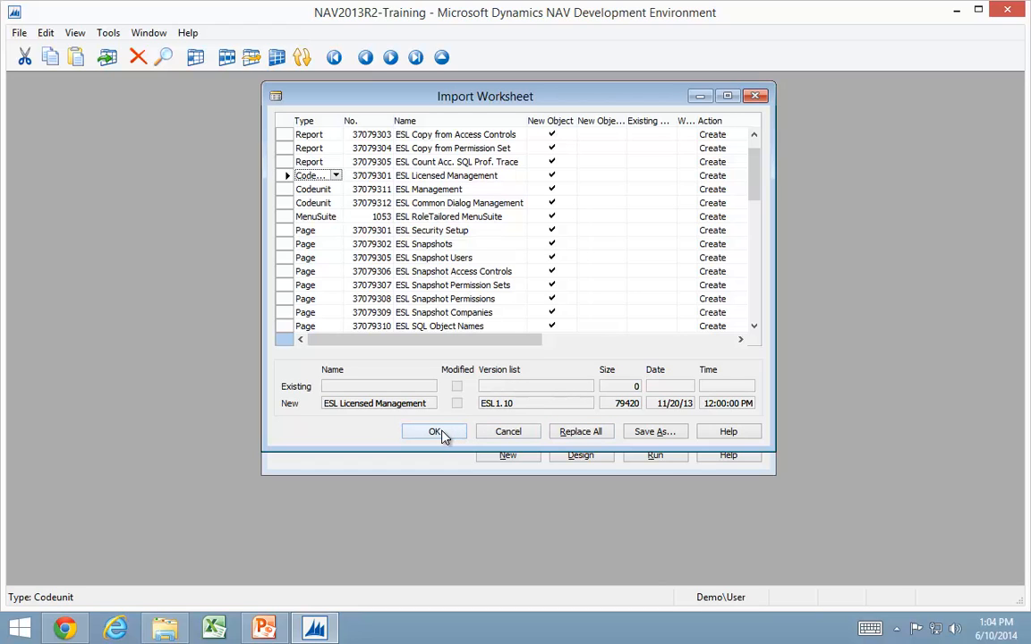
left_click(434, 431)
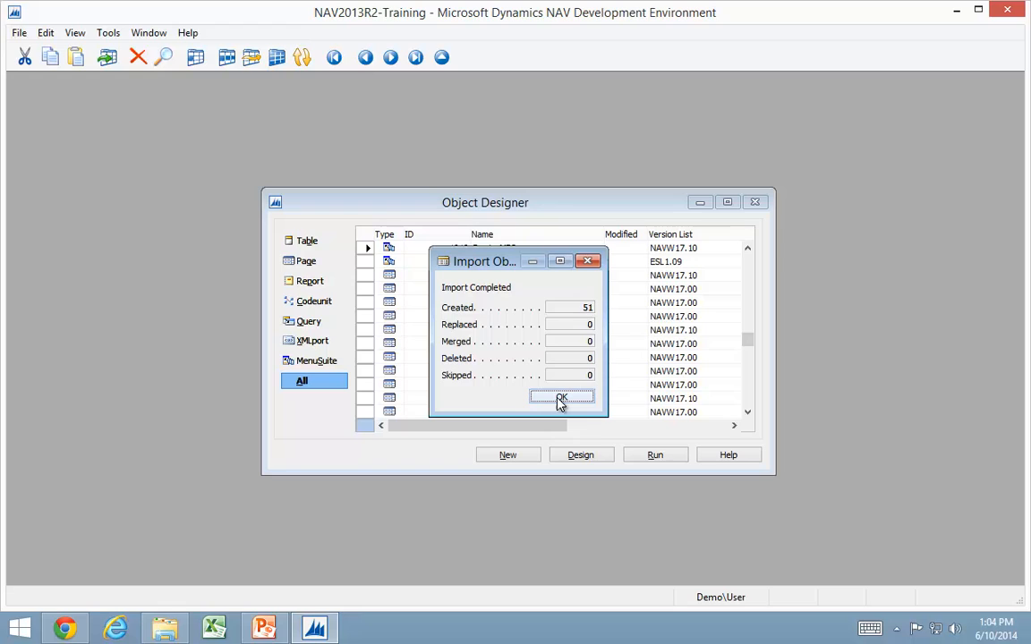
left_click(561, 398)
type("ESL")
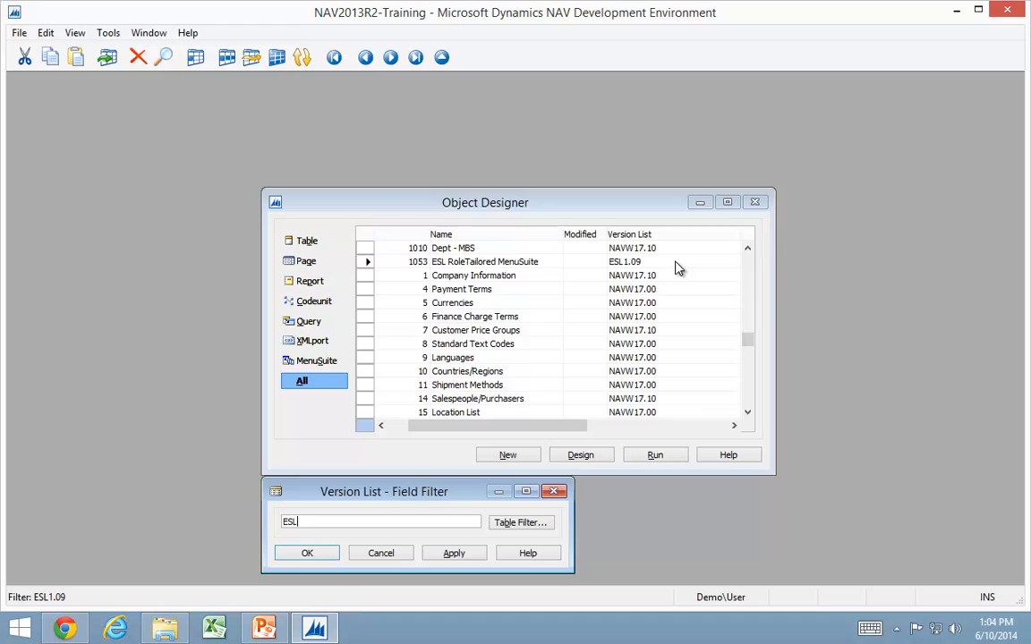
- Filter Object Designer to ESL version objects and compile them
left_click(307, 552)
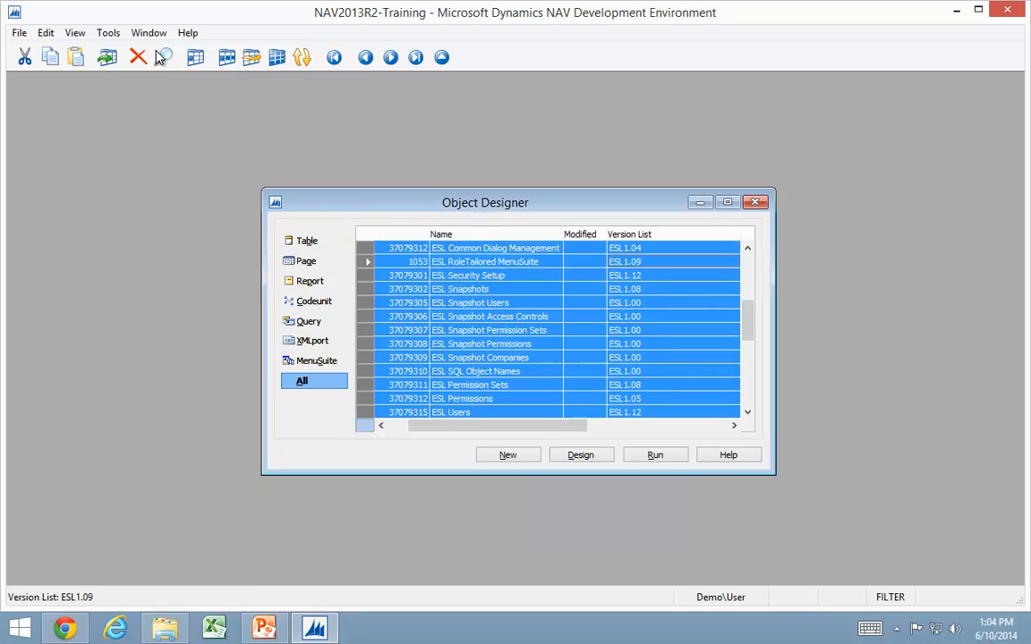
left_click(108, 32)
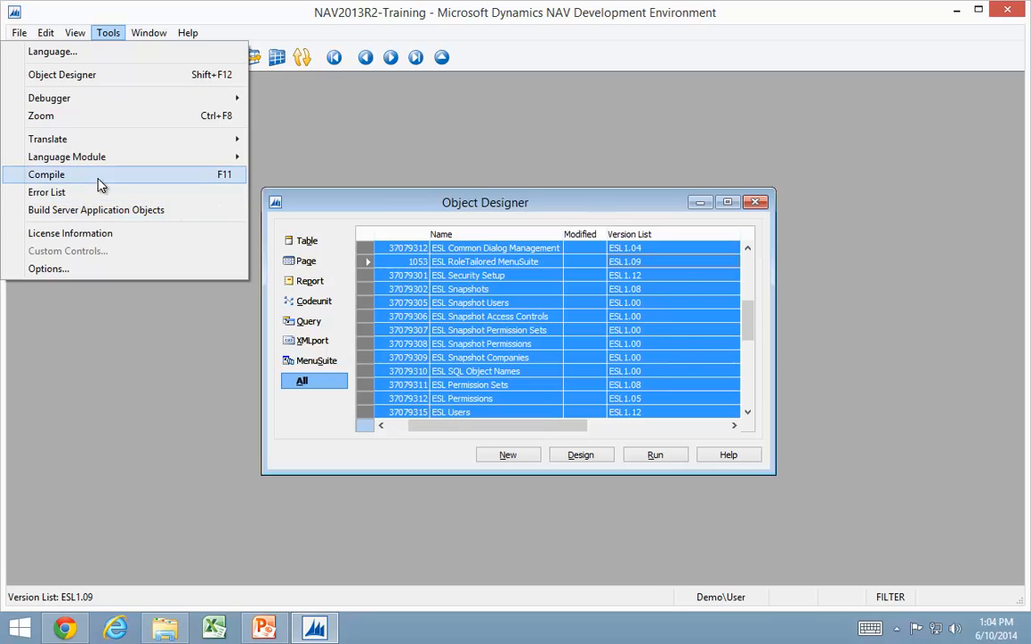
left_click(47, 175)
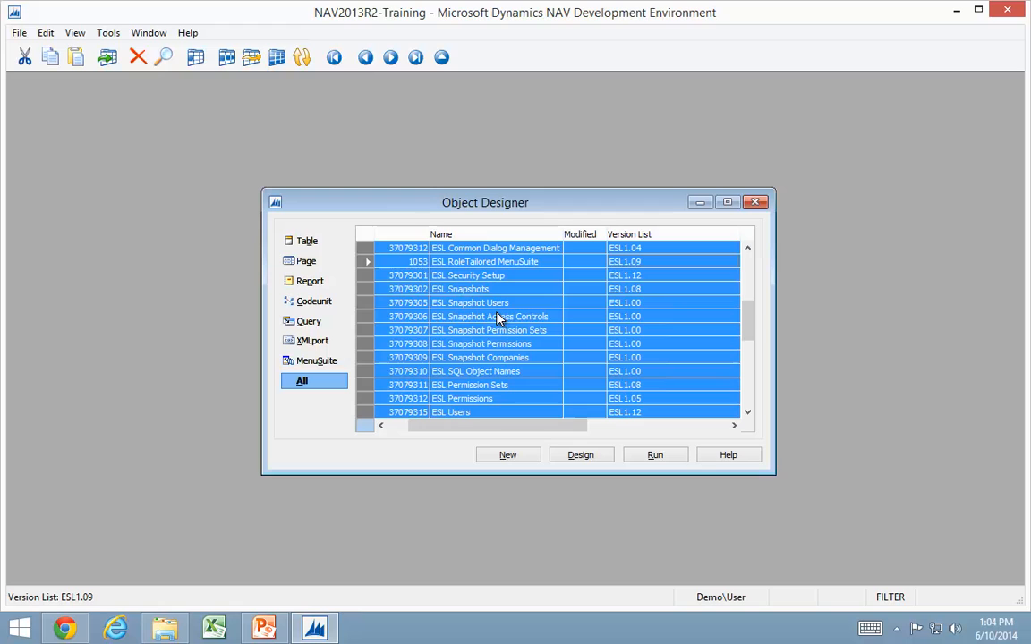
left_click(447, 261)
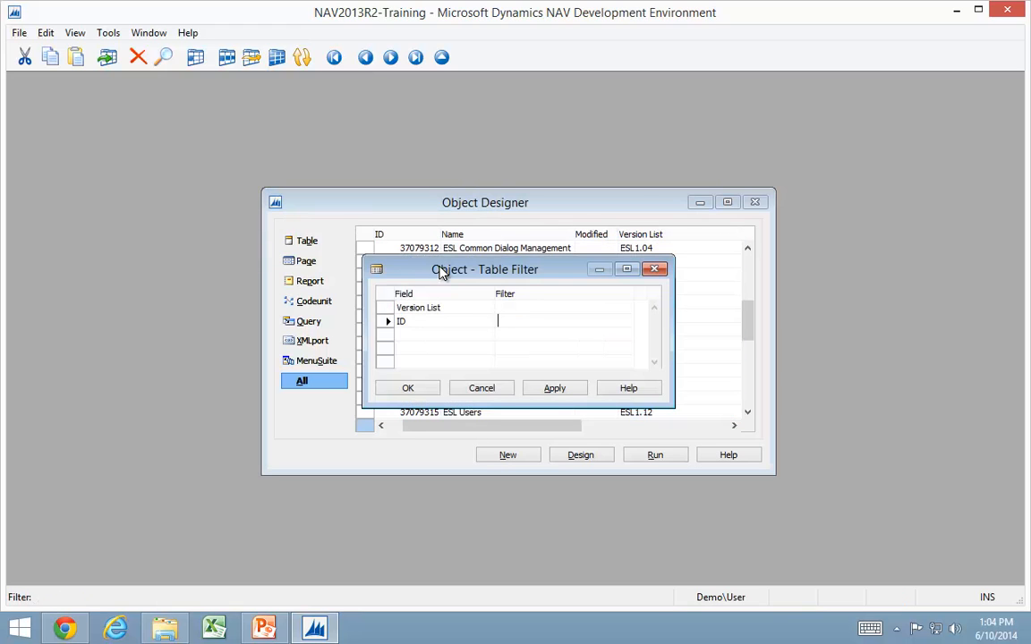
- Clear the filter and compile MenuSuites 1010 and 1053
left_click(481, 387)
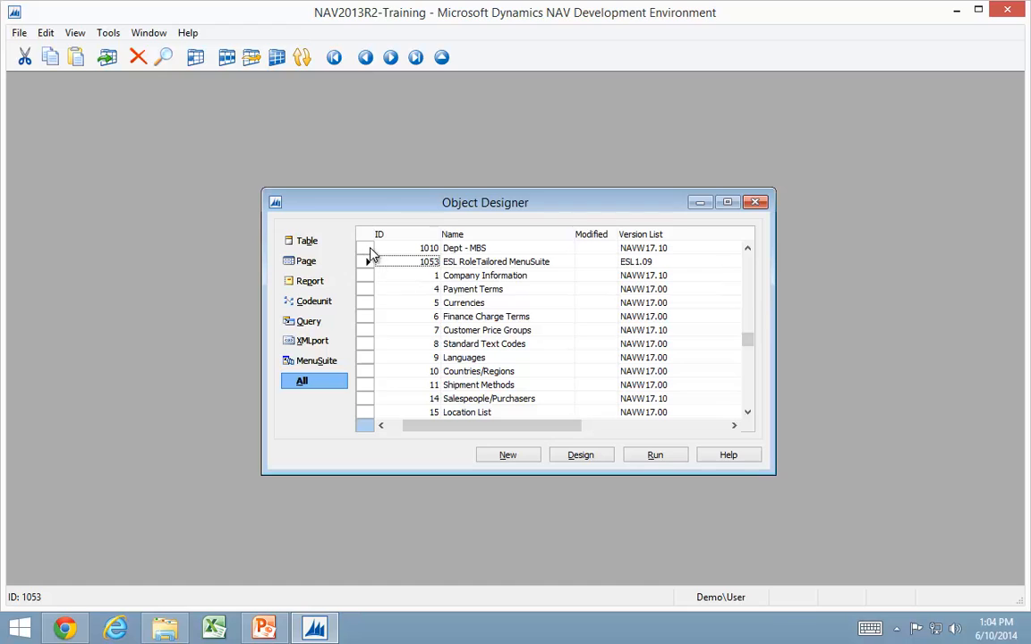
left_click(107, 32)
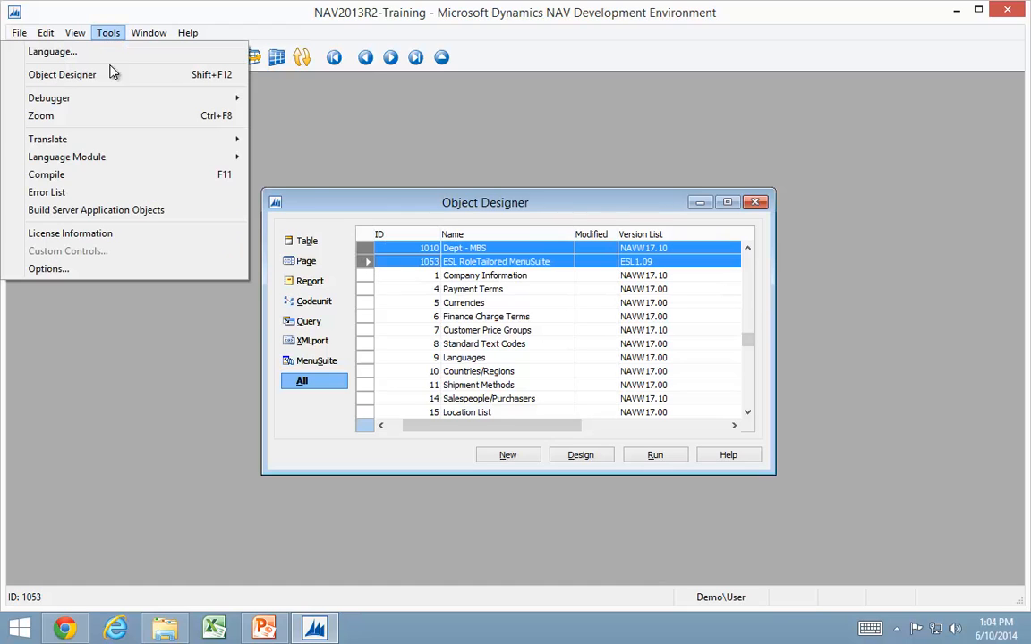
left_click(47, 174)
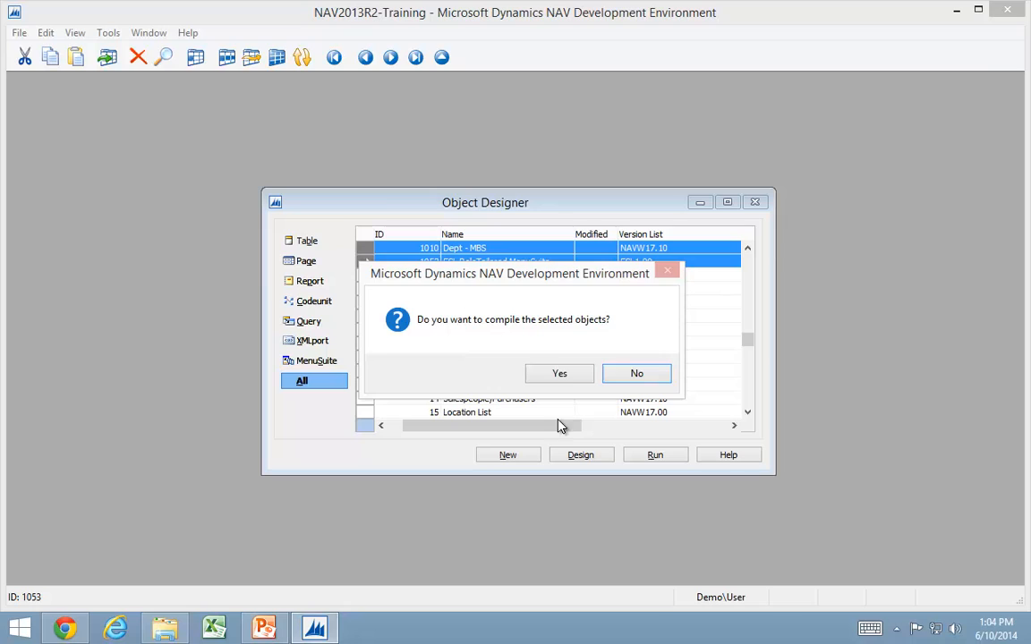
left_click(559, 373)
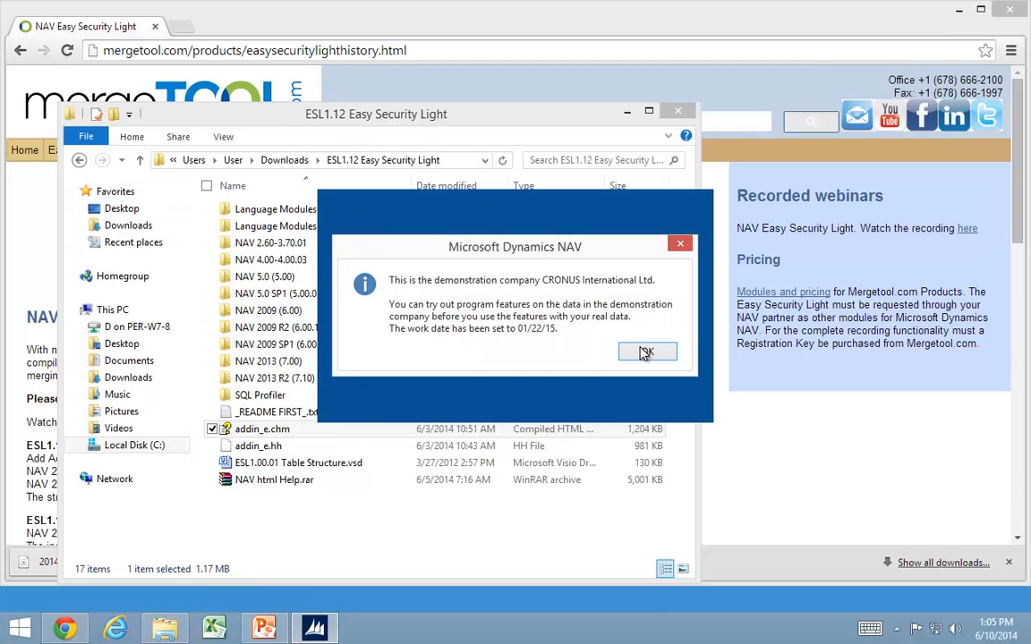
- Dismiss the CRONUS demo notice, open Departments > Easy Security Light, and try Snapshots
left_click(647, 352)
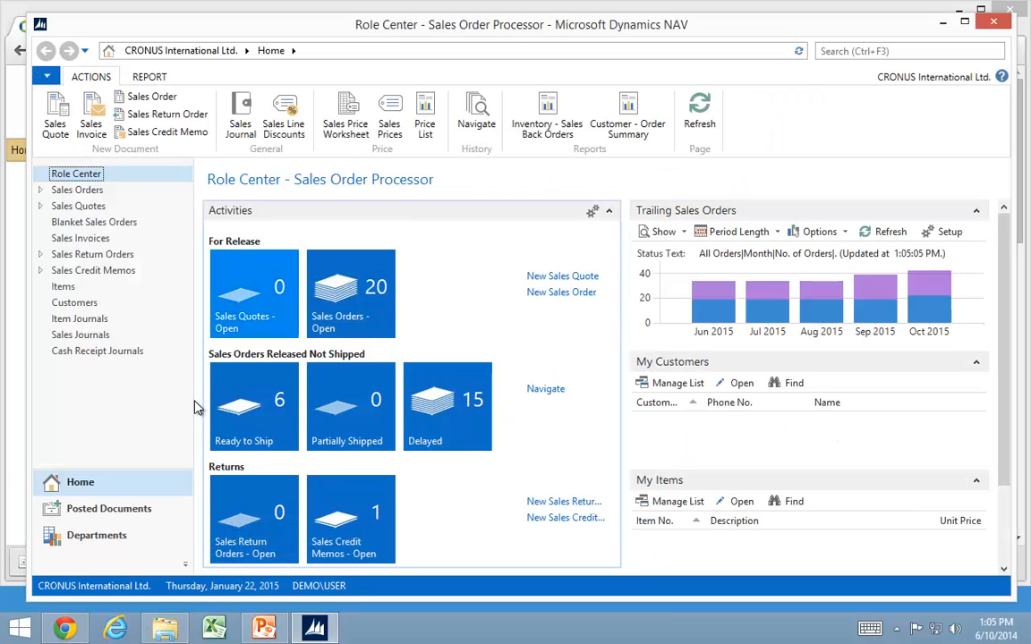
left_click(95, 535)
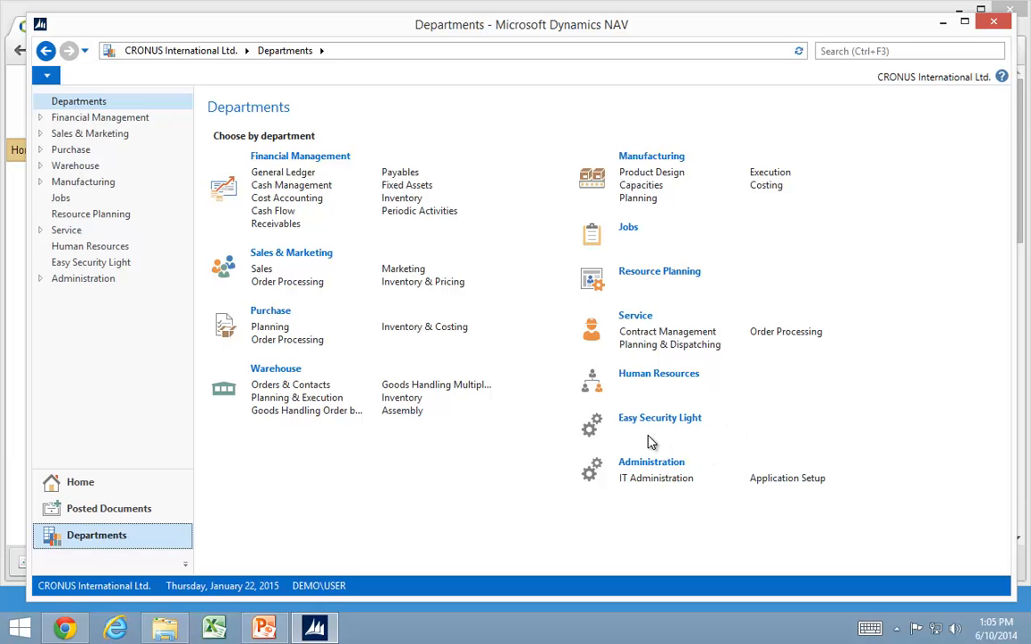
mouse_move(660, 418)
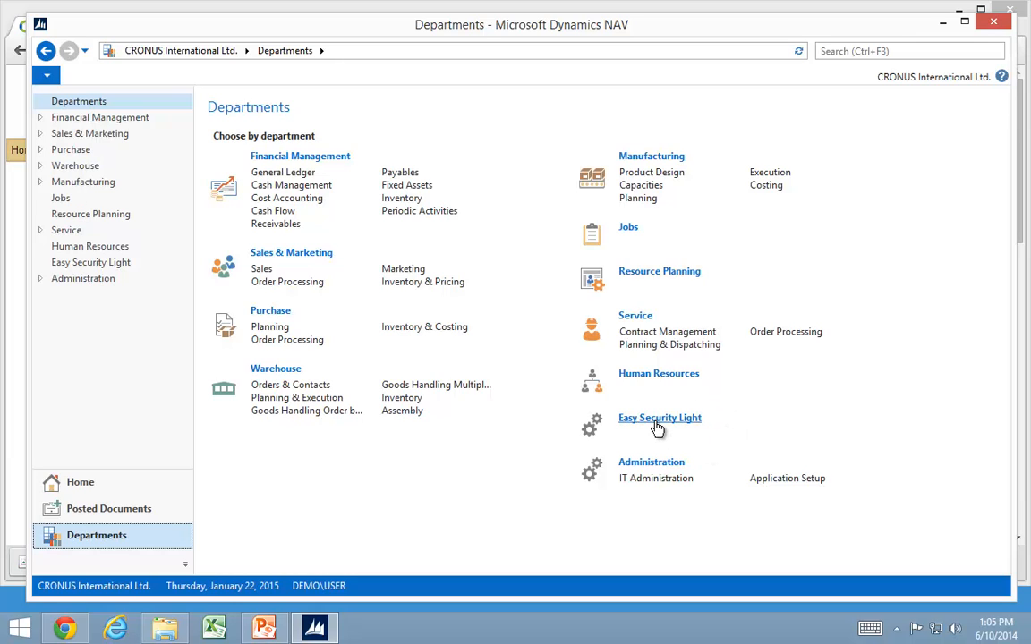
left_click(659, 418)
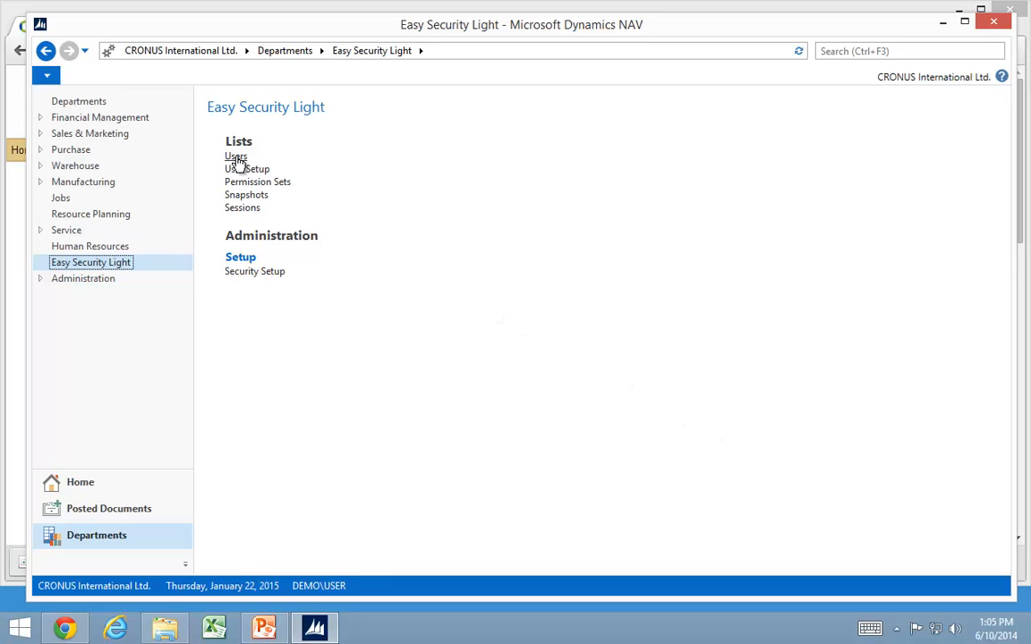
left_click(236, 157)
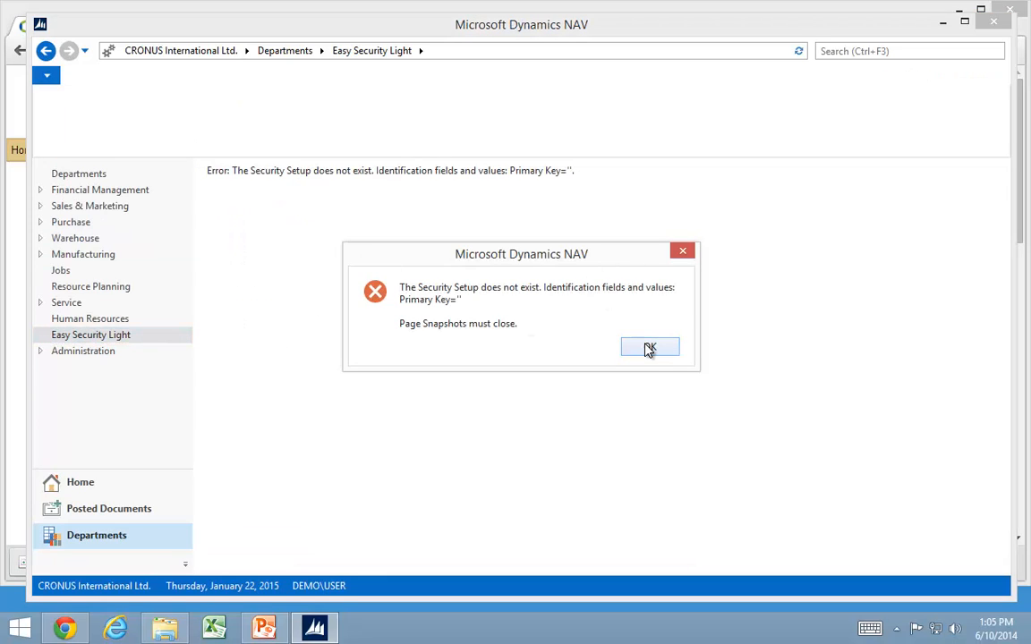
- Dismiss the missing-setup error and open the EULA from Easy Security Light Security Setup
left_click(649, 348)
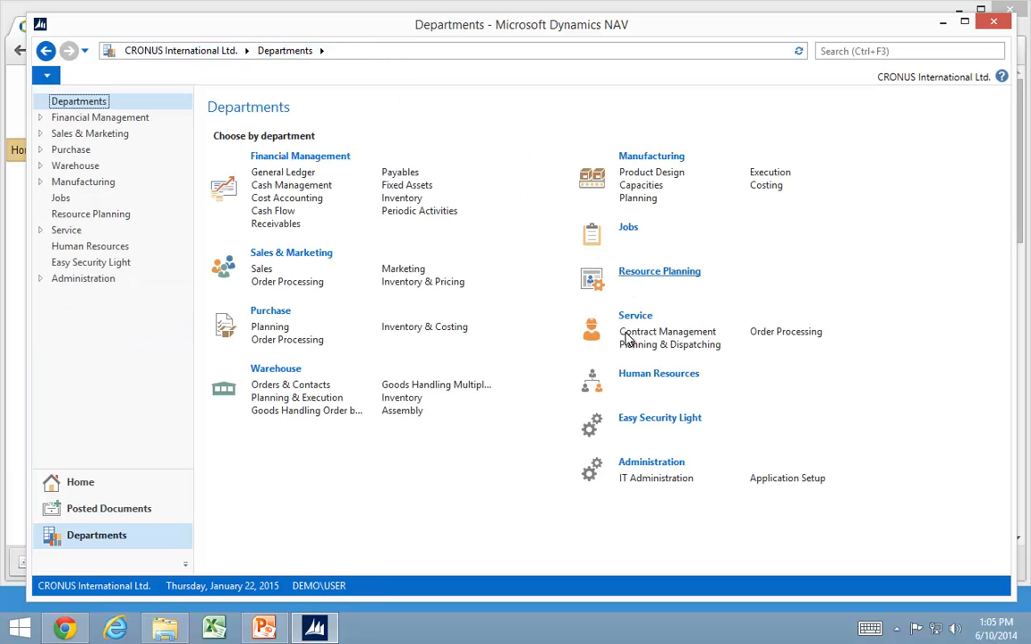
left_click(660, 418)
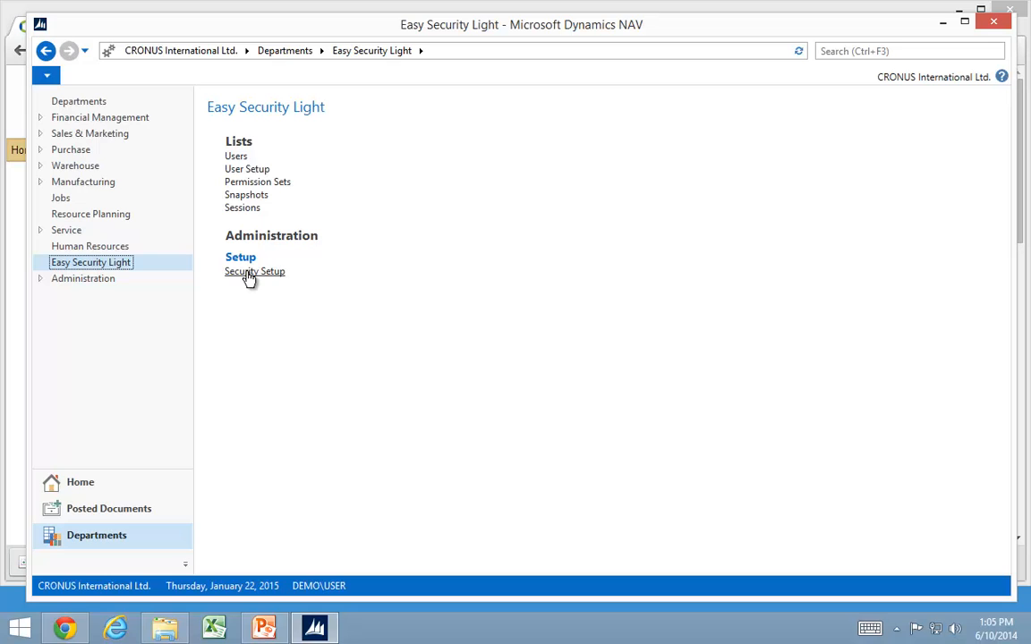
left_click(254, 271)
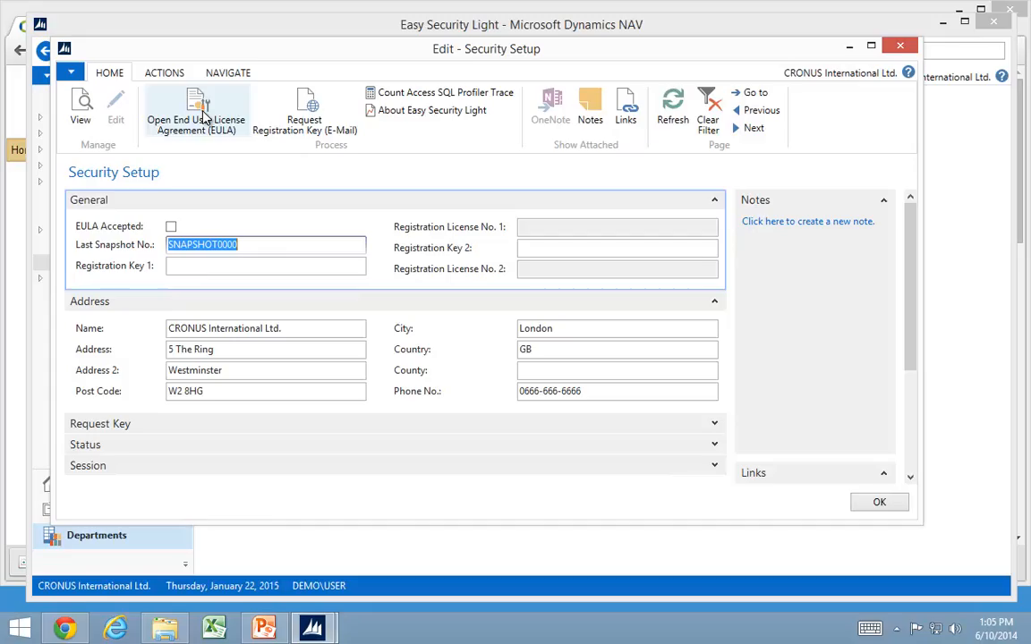
left_click(195, 111)
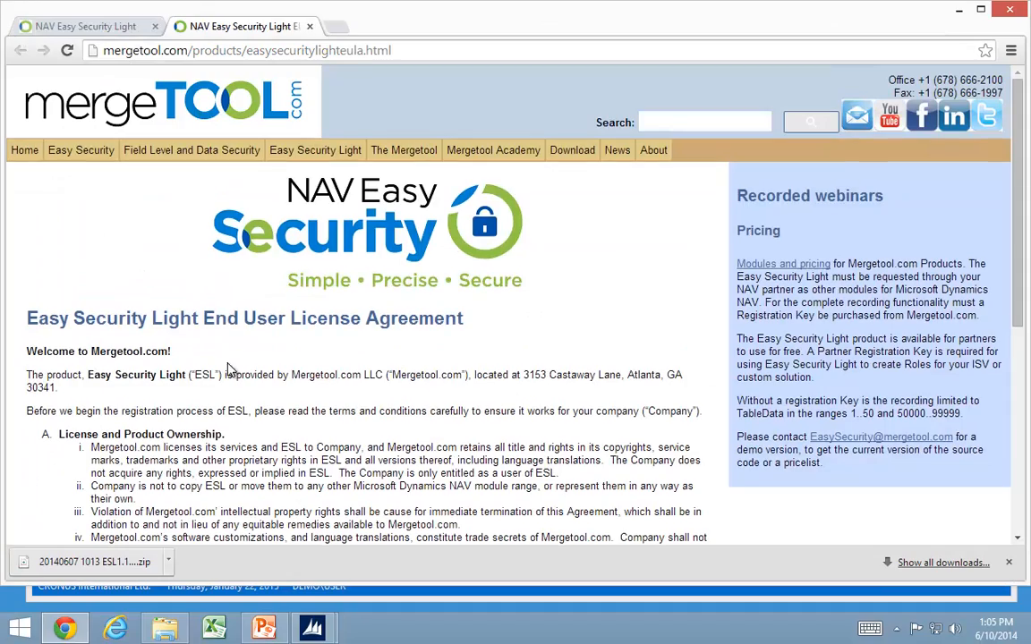
scroll("down", 3)
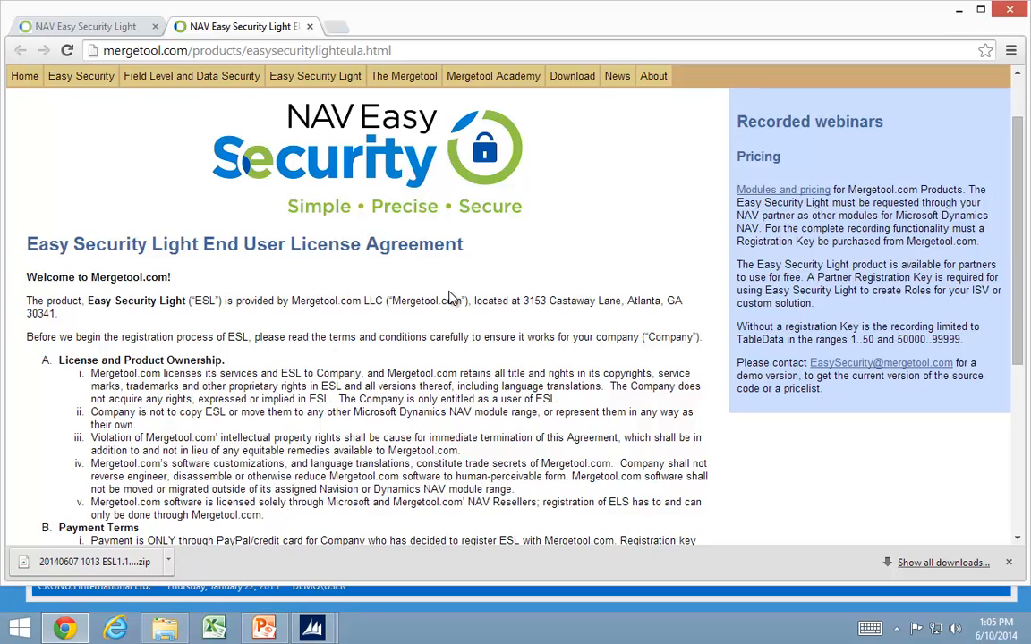
mouse_move(163, 364)
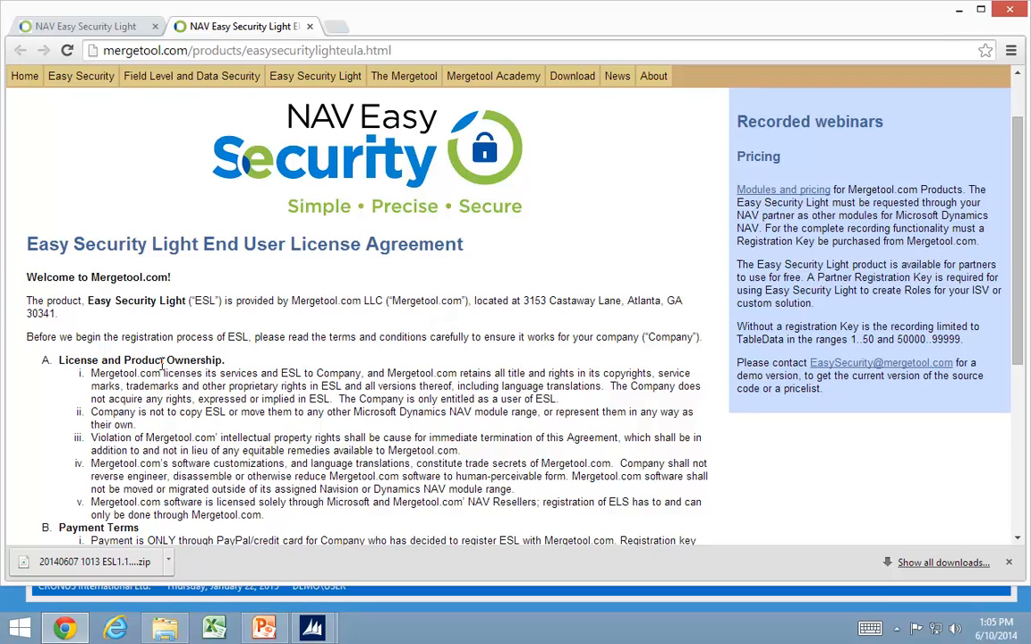
scroll("down", 3)
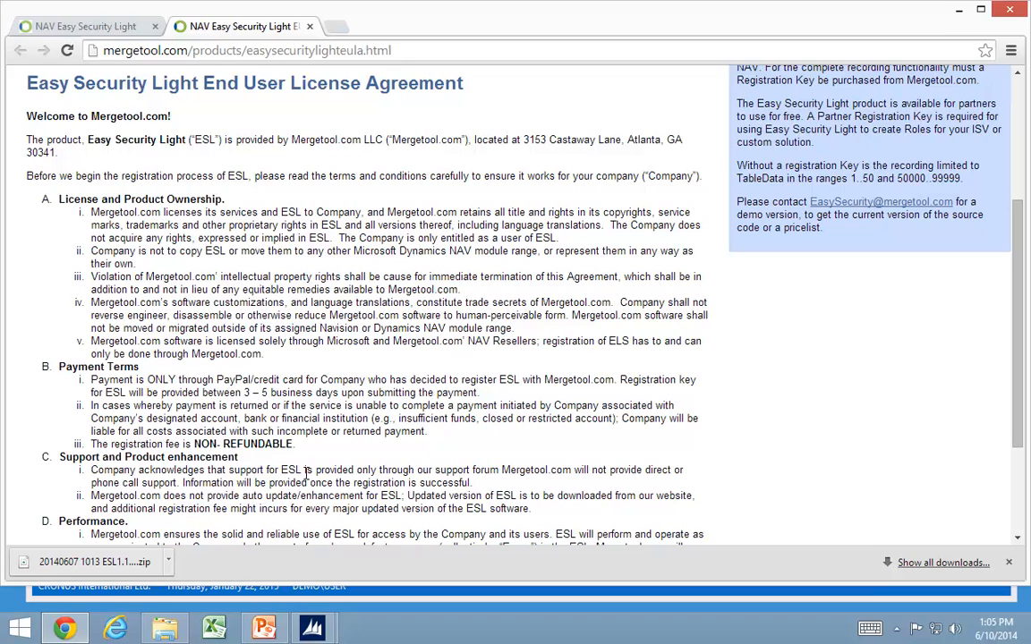
mouse_move(187, 404)
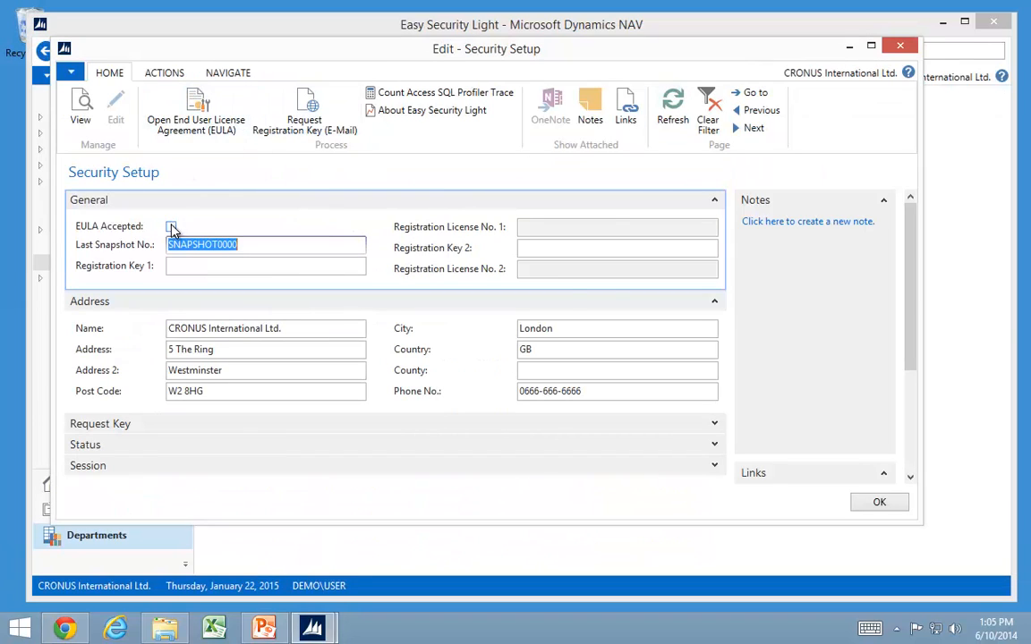
- Mark the EULA as accepted and acknowledge the EASY SECURITY LIGHT role center message
left_click(171, 227)
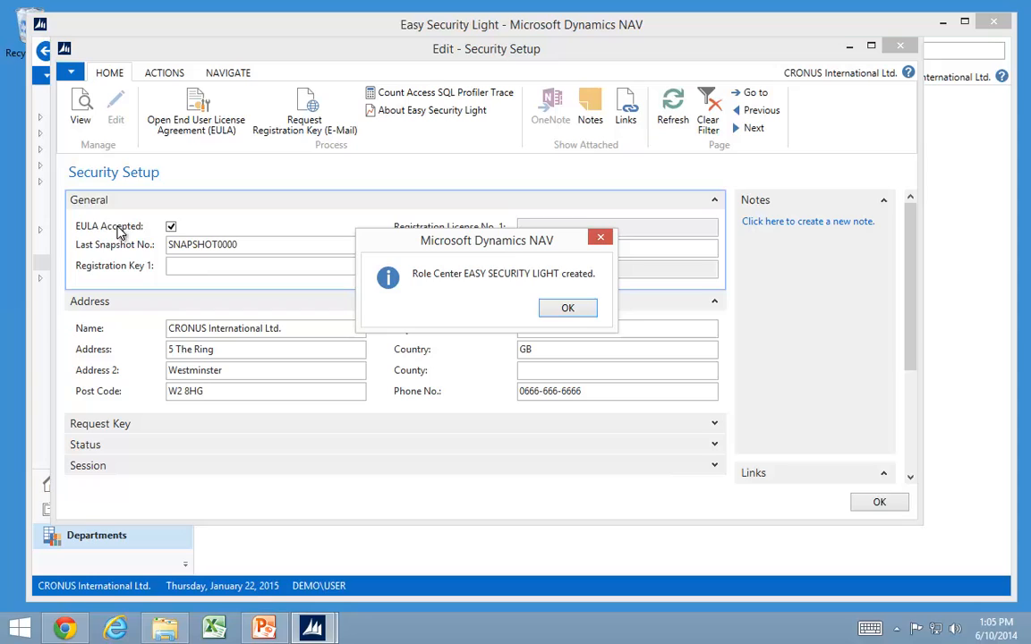
mouse_move(168, 224)
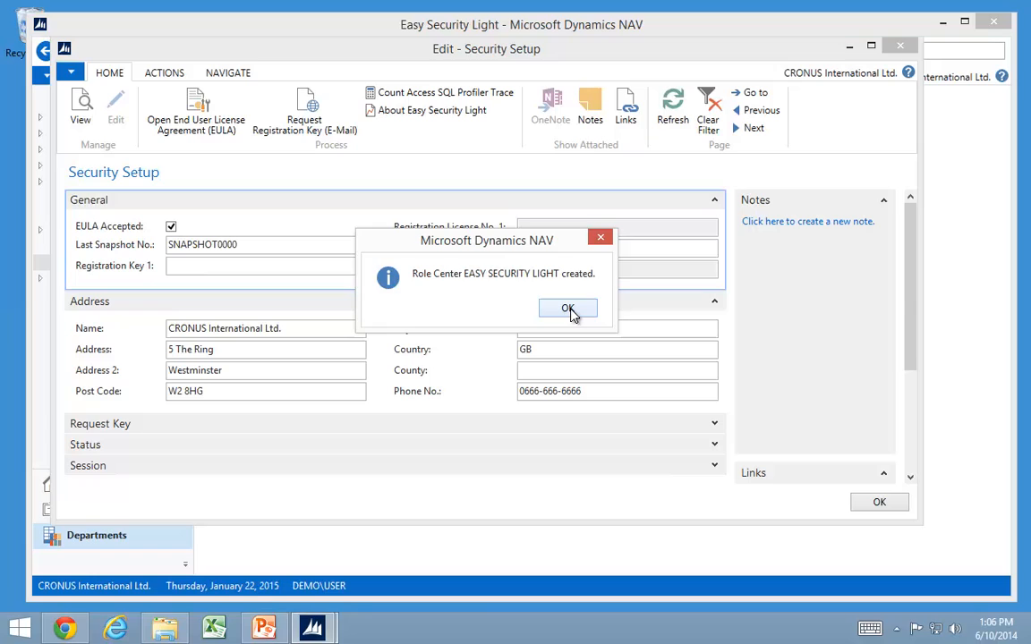
left_click(568, 308)
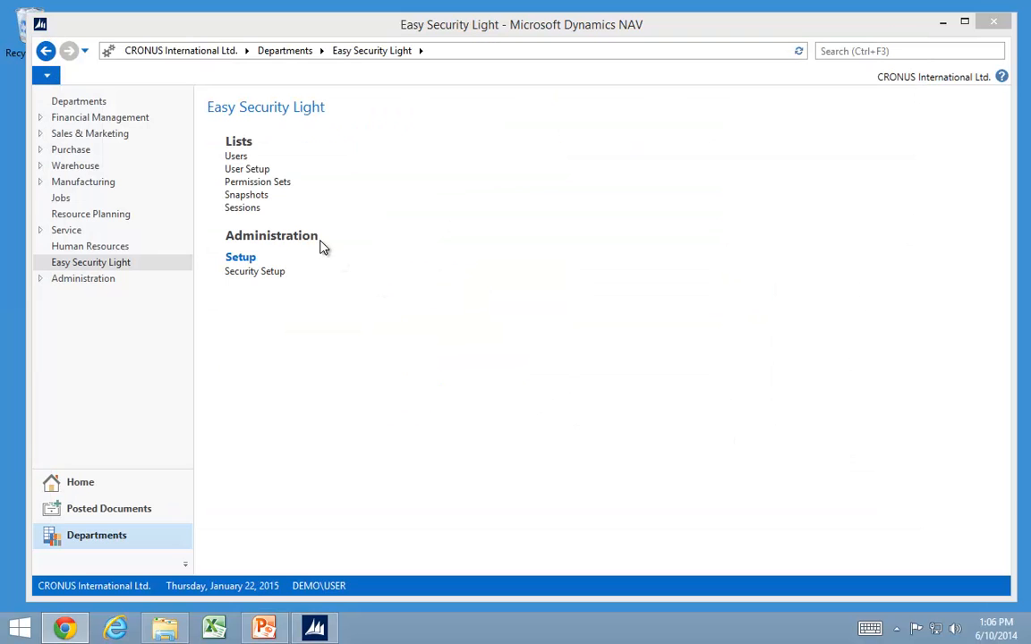
- Create snapshot SNAPSHOT0001 from the Snapshots list and confirm the message
left_click(246, 194)
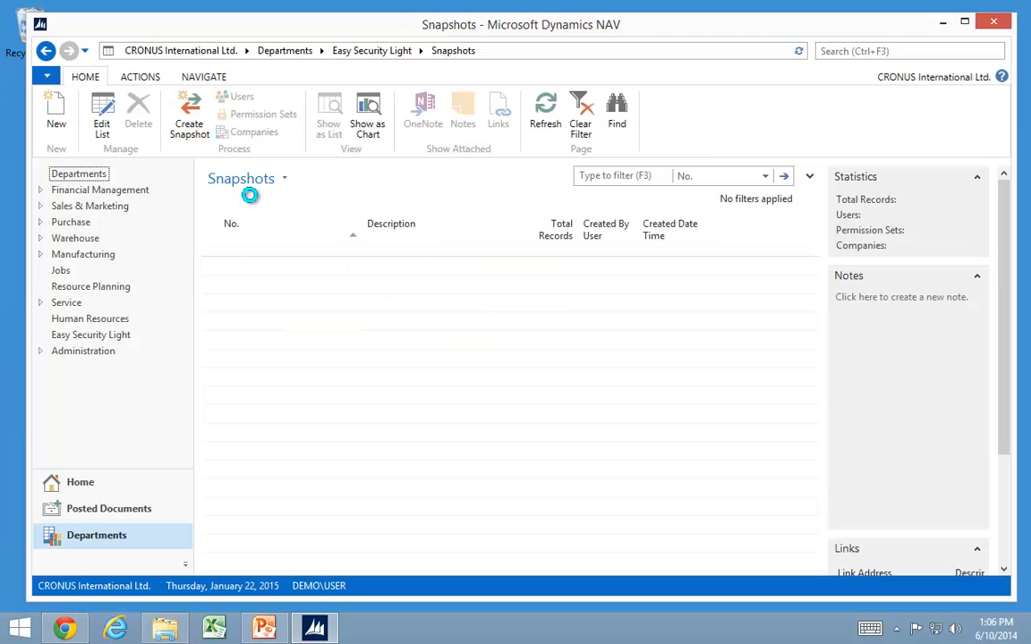
left_click(189, 114)
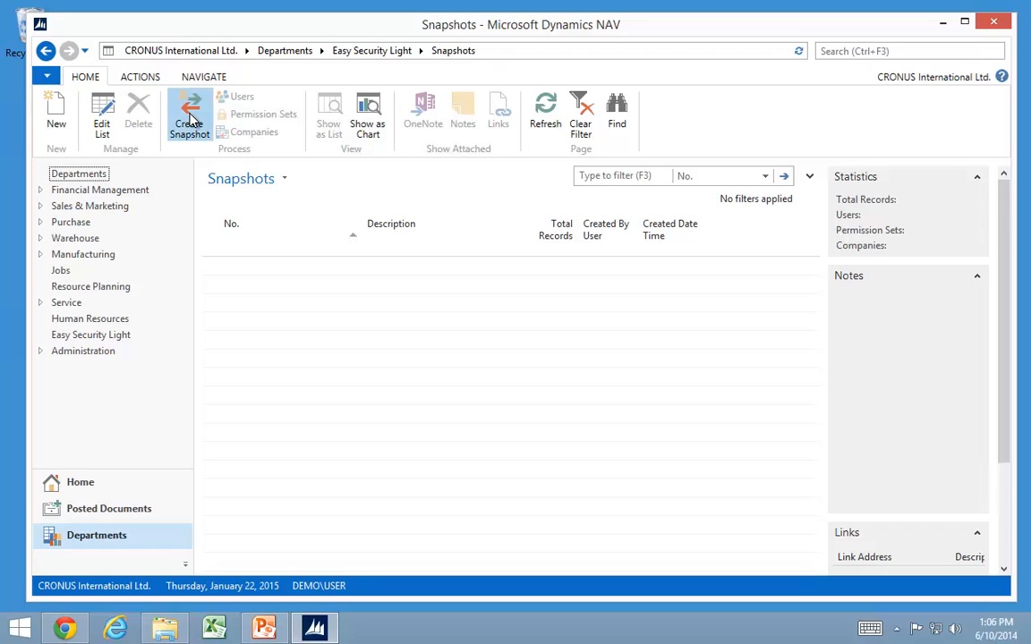
left_click(189, 115)
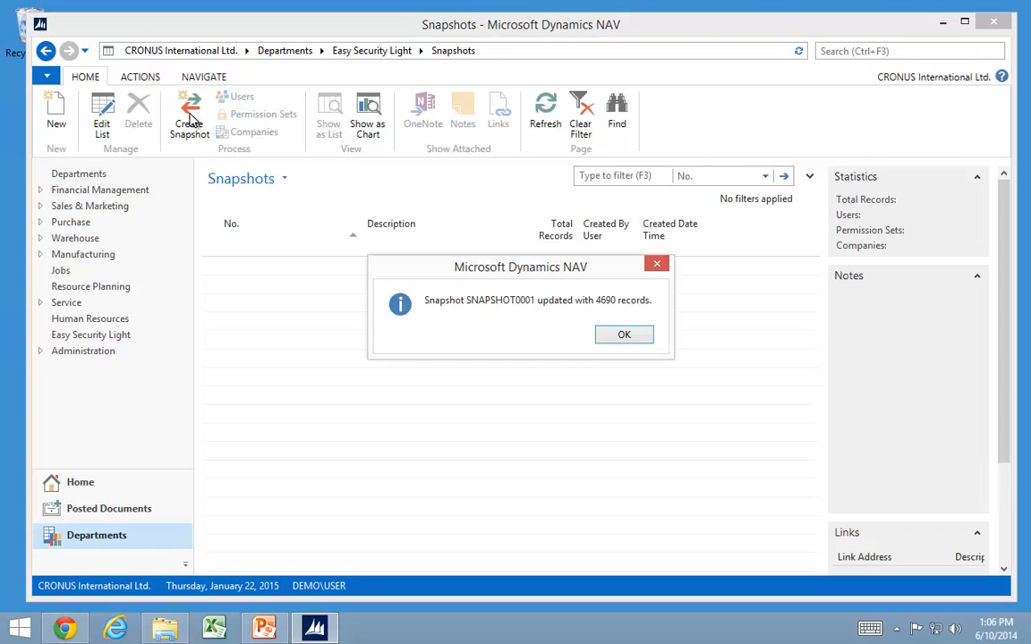
left_click(624, 333)
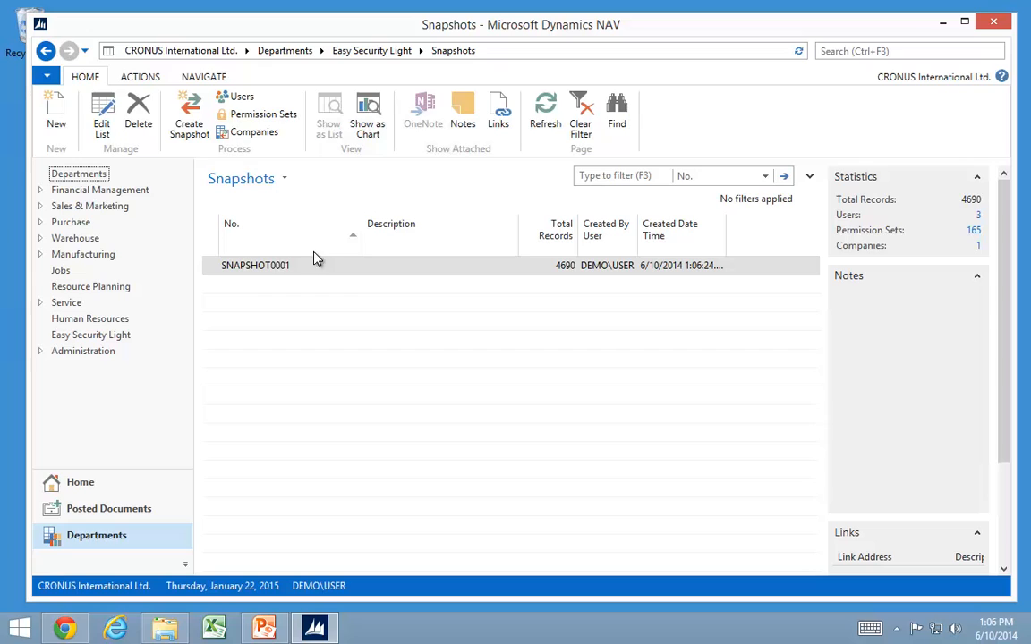
mouse_move(358, 301)
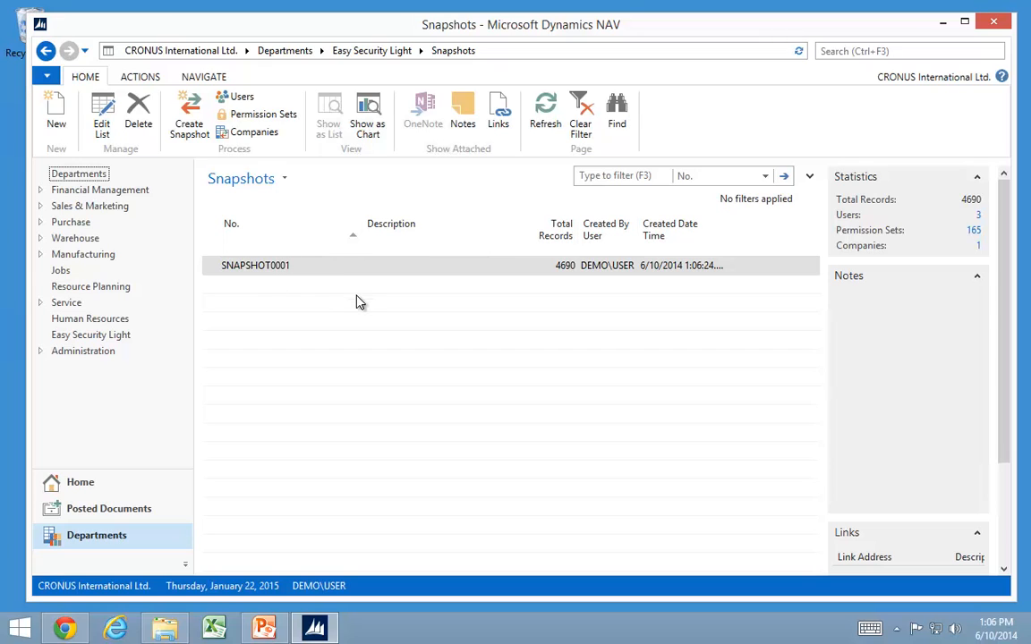